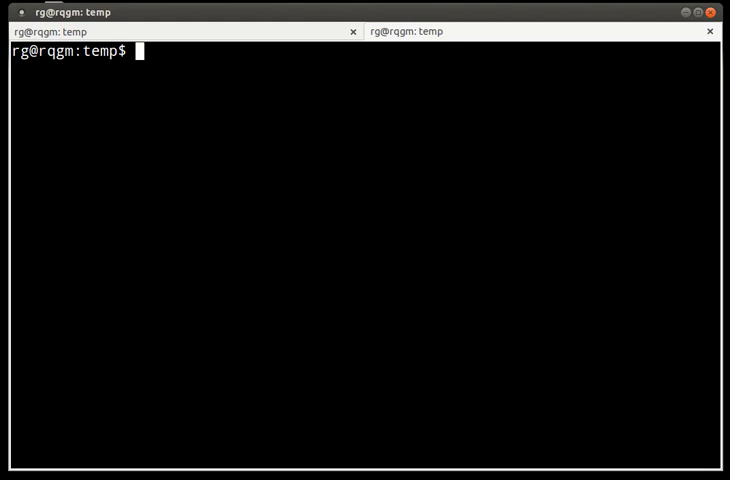
Step: Open a new empty bdd.ml file in Vim from the shell
text(vi b)
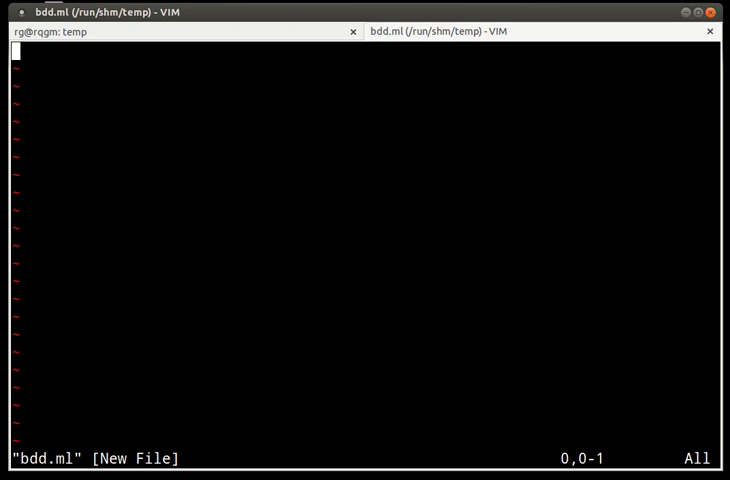
Step: Write 'type bdd = L of bool | B of int * bdd * bdd'
text(type bdd = L of bool |)
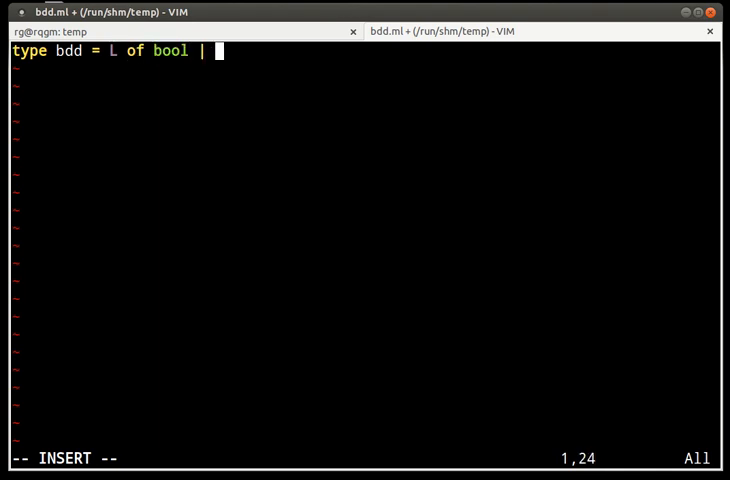
text(B of in)
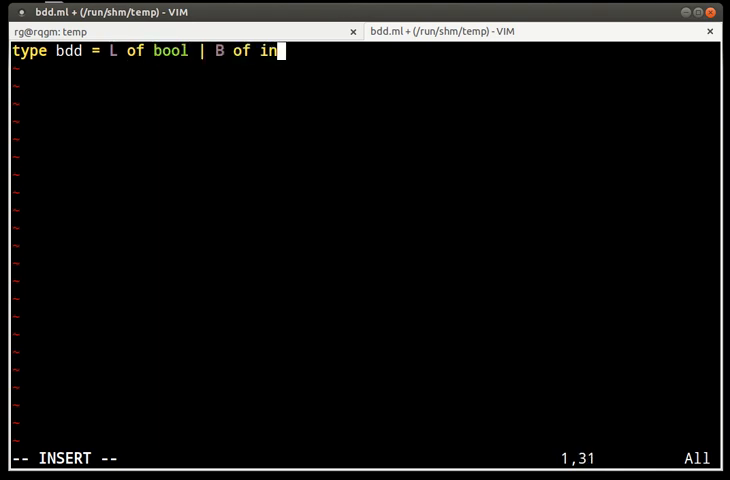
text(t * bdd)
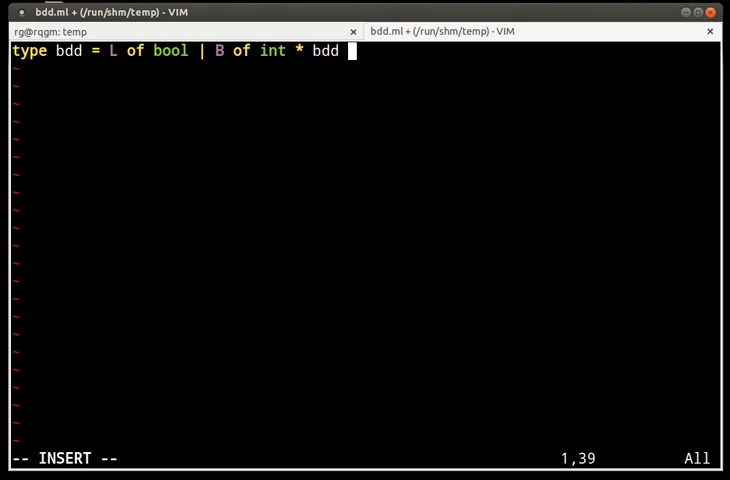
text(* bdd)
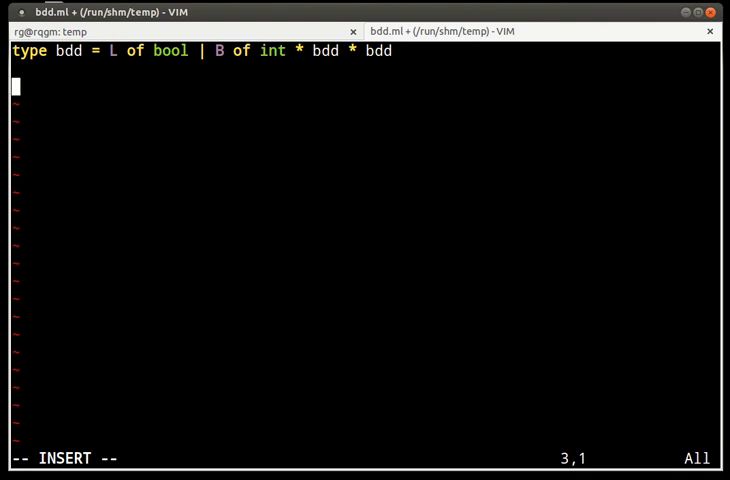
Step: Start check_vo with an inner 'let rec f v = function' and the leaf case '| L _ ->'
text(let check)
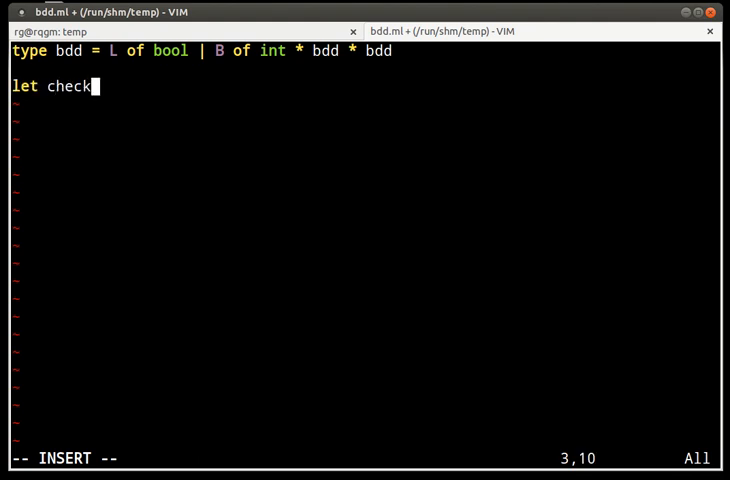
text(_vo =)
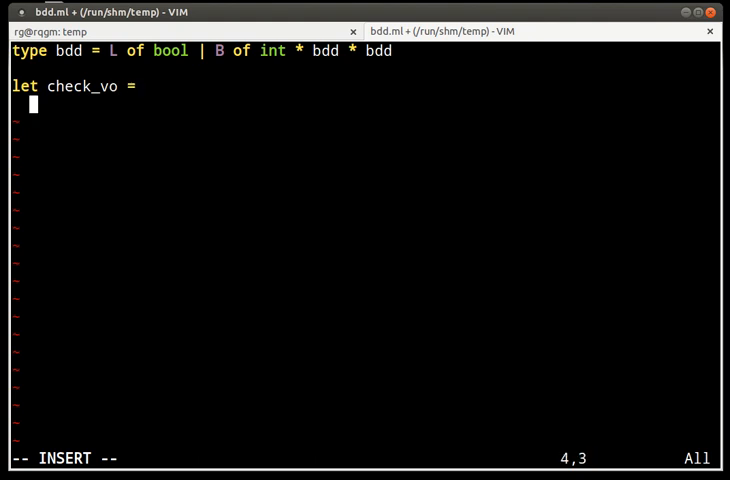
text(let rec)
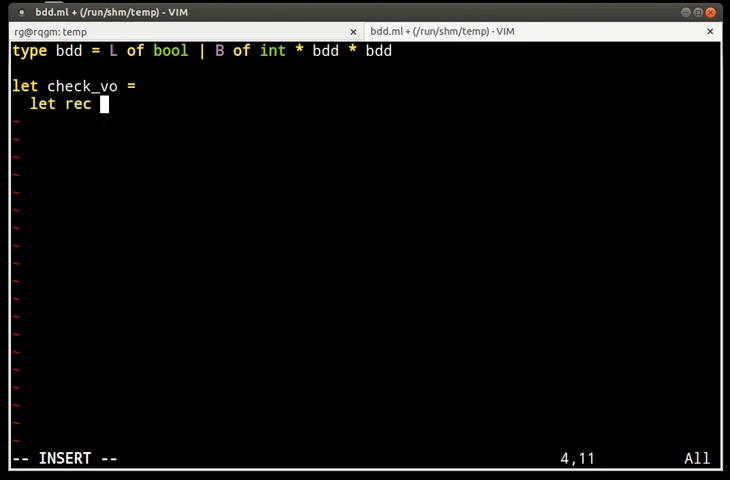
text(f)
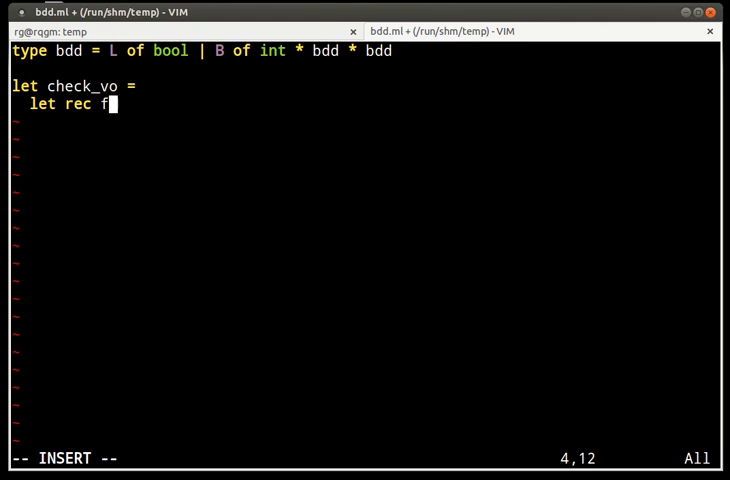
text(v =)
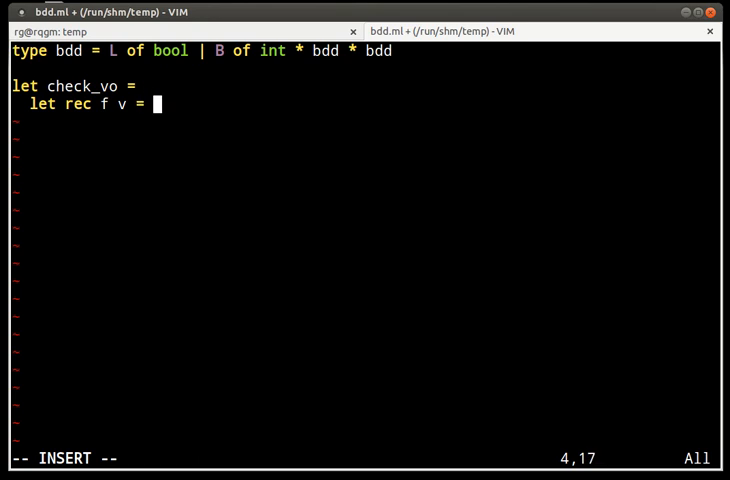
text(function)
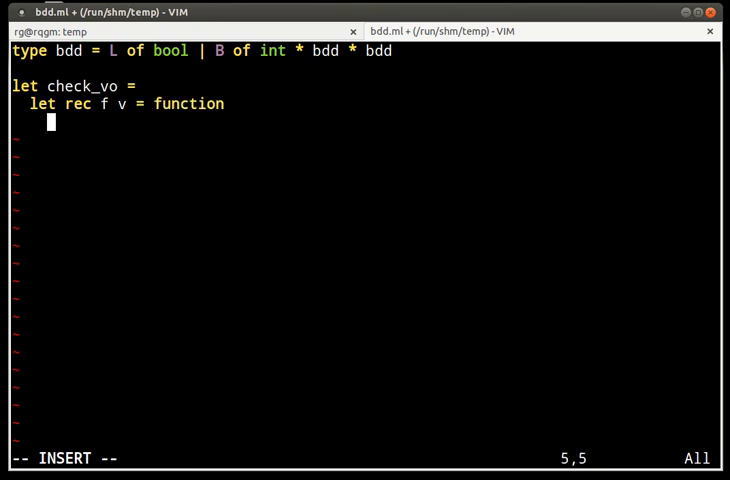
text(| L _ -> ()
text(| B)
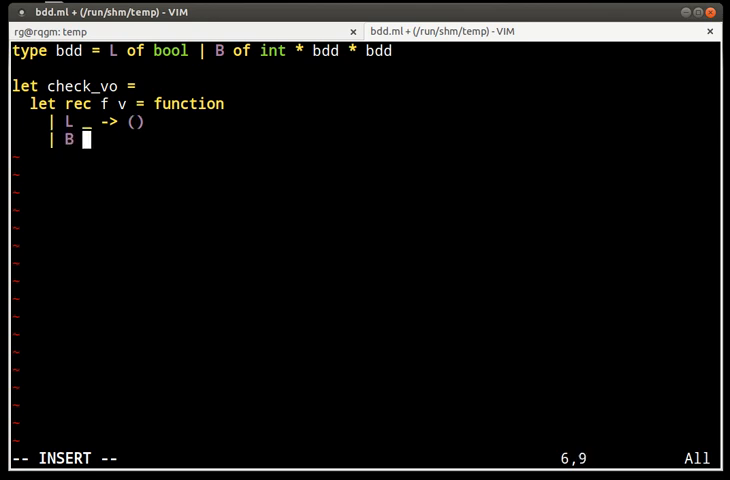
Step: Add the node case asserting v < w, recursing with f w on h and l, and finish with 'f 0'
text((w, h, l) ->)
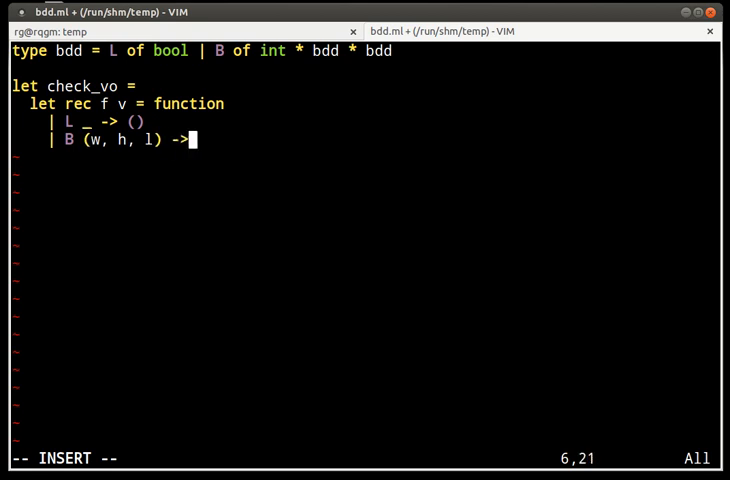
text(assert)
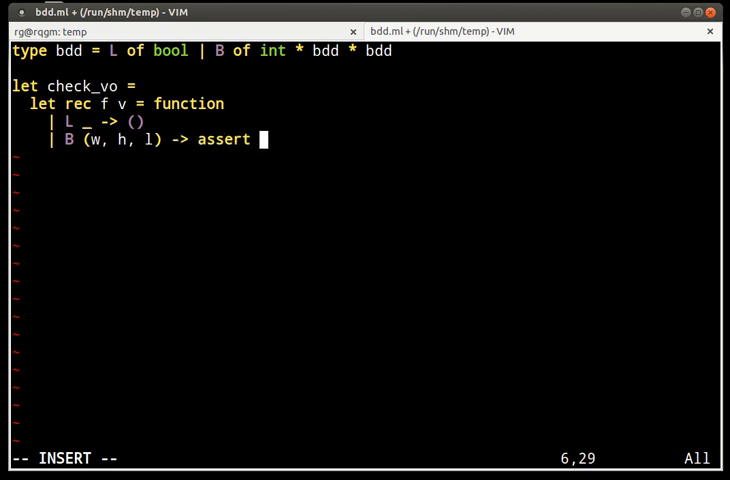
text((v)
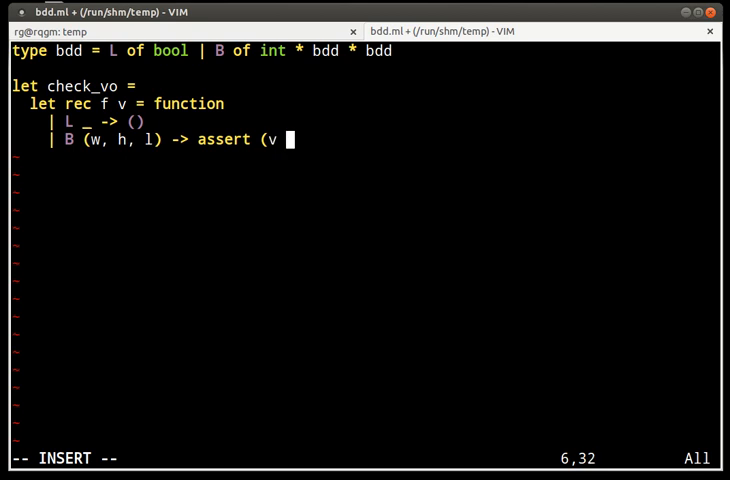
text(< w)
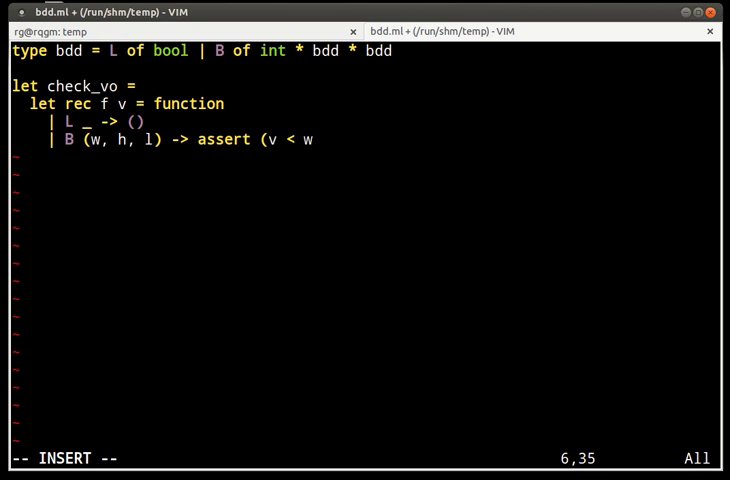
text();)
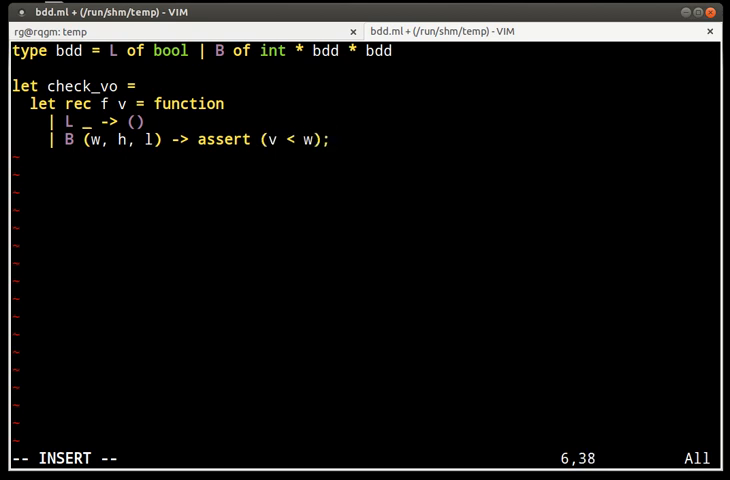
text(f w h; f w l in)
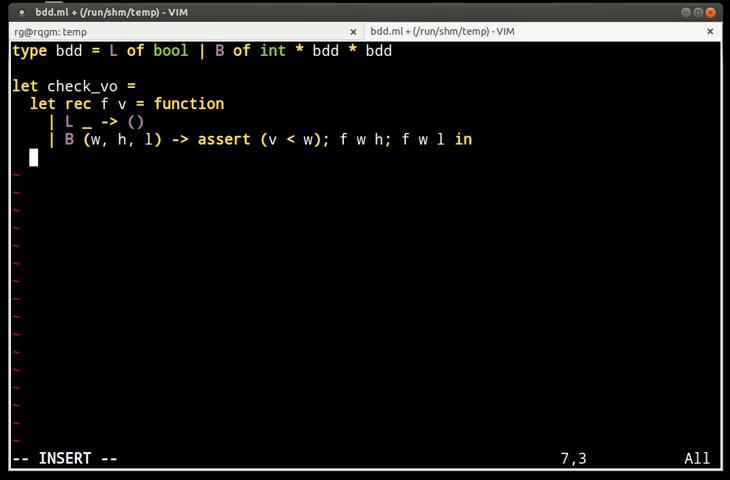
text(f)
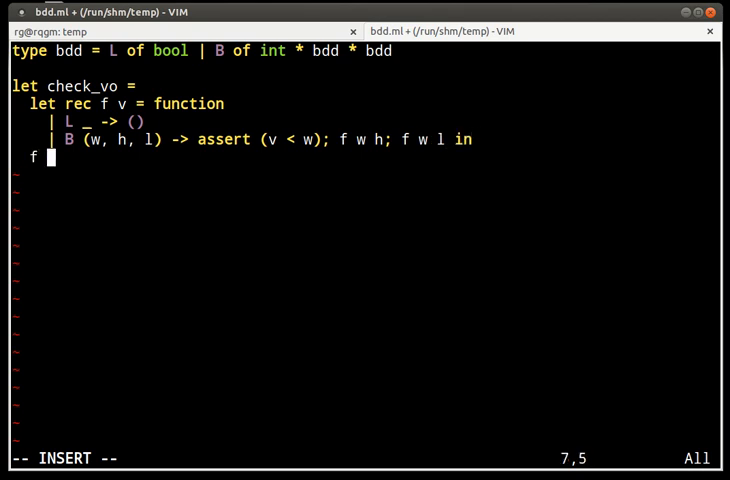
text(0)
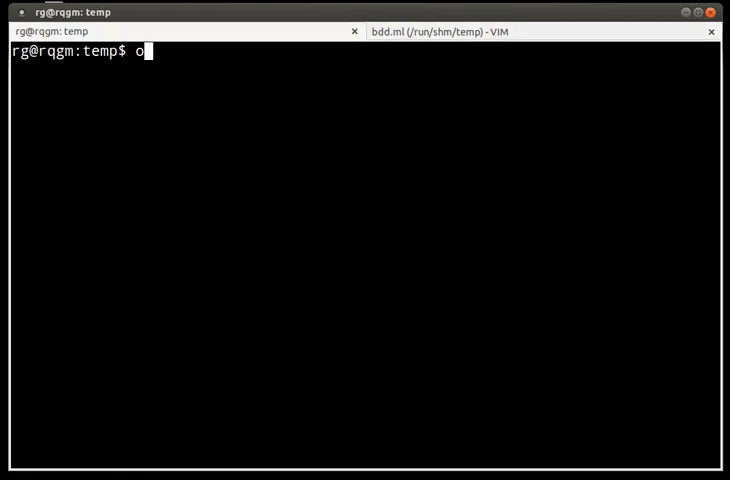
Step: In the terminal tab, prepare the command 'ocamlc -c -annot bdd.ml'
text(camlc -c -anno)
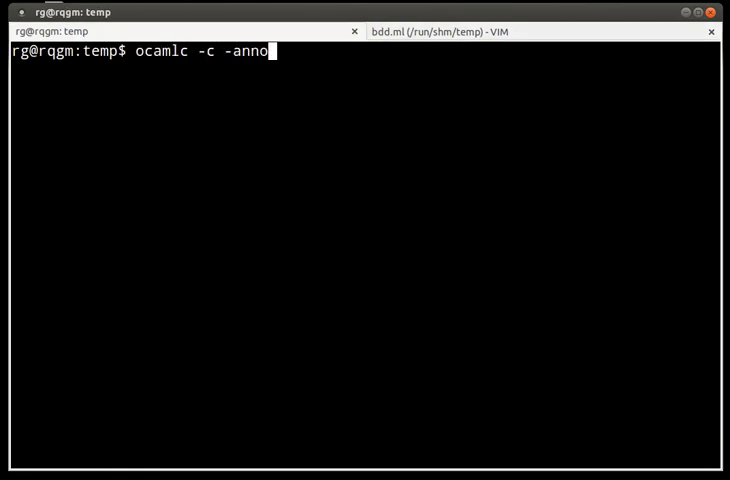
text(t bdd.ml)
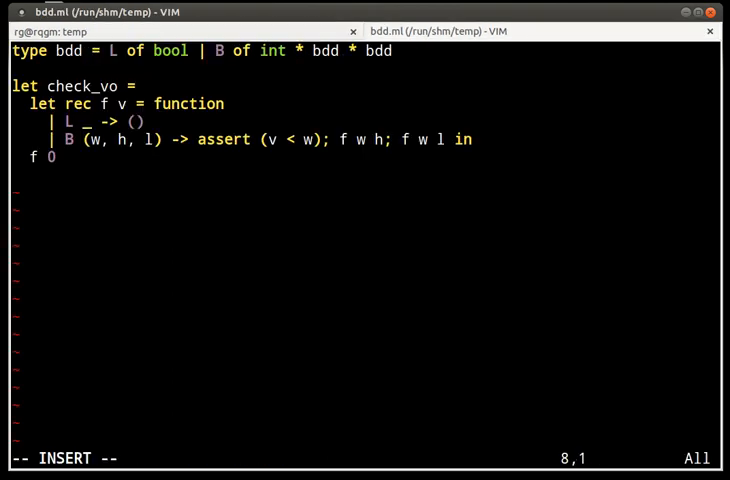
Step: Start 'let rec eval eval_var = function' with the leaf case '| L b -> b'
key(Return)
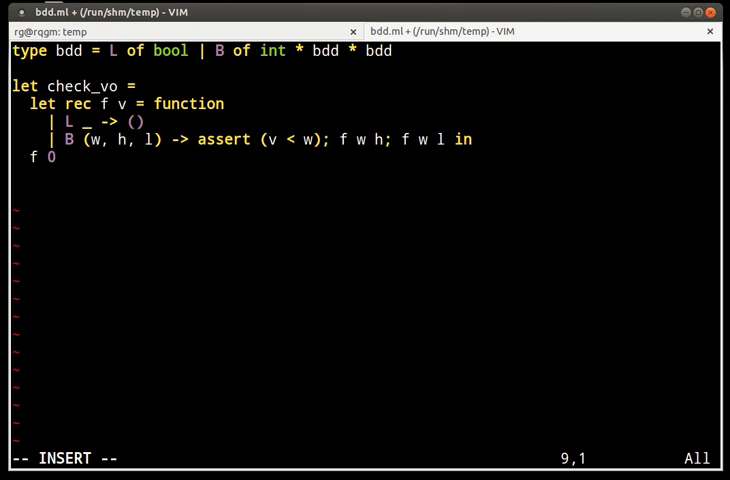
key(Return)
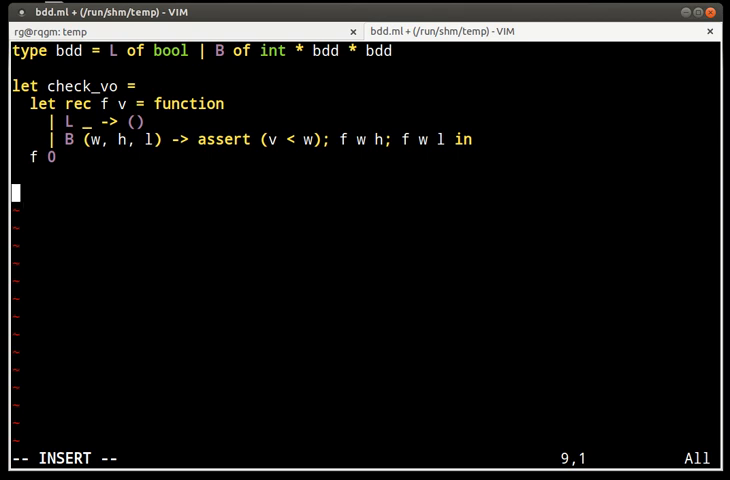
text(let)
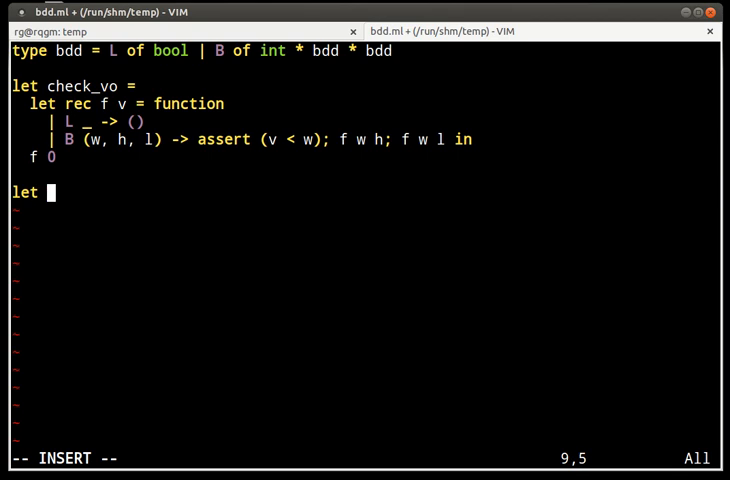
text(rec eval eval)
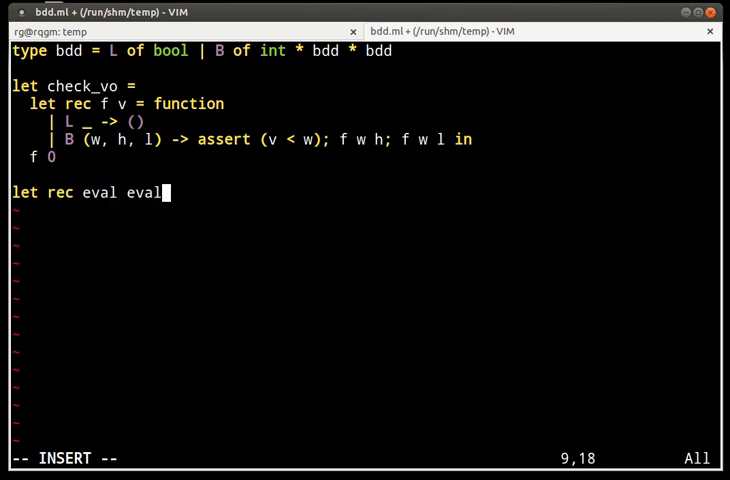
text(_var =)
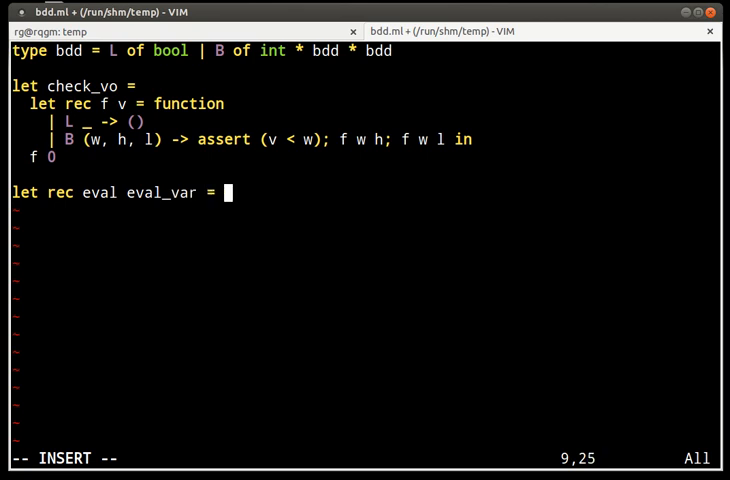
text(function)
text(| L)
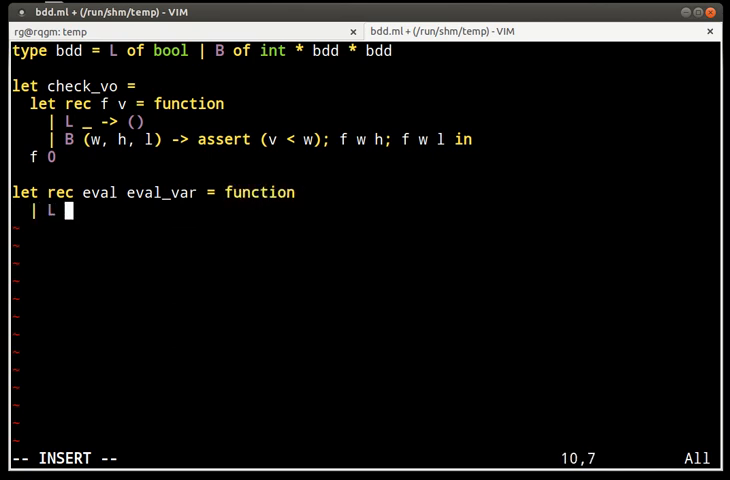
text(b)
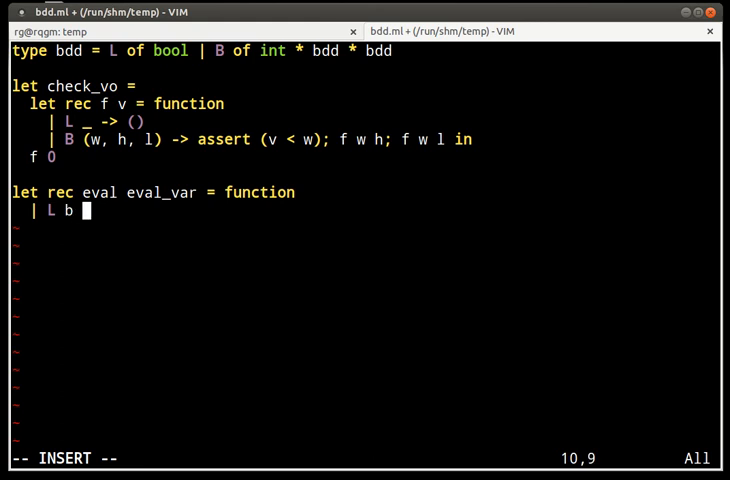
text(-> b)
text(| B (v, h, l) ->)
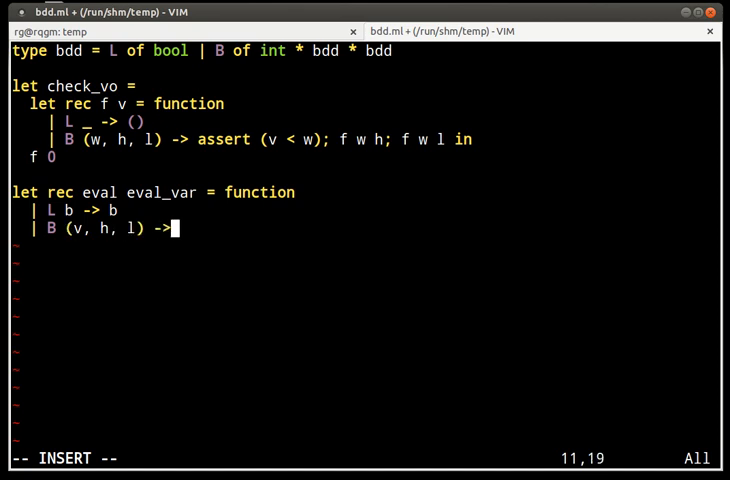
Step: Add the node case 'if eval_var v then eval eval_var h else eval eval_var l'
text(if)
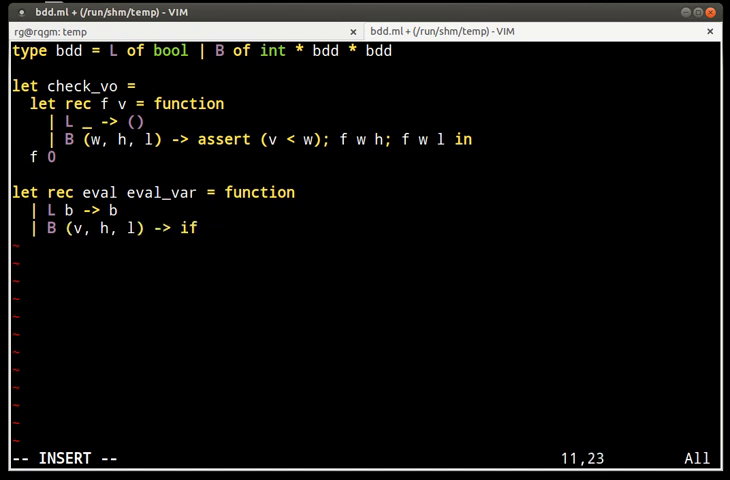
text(eva)
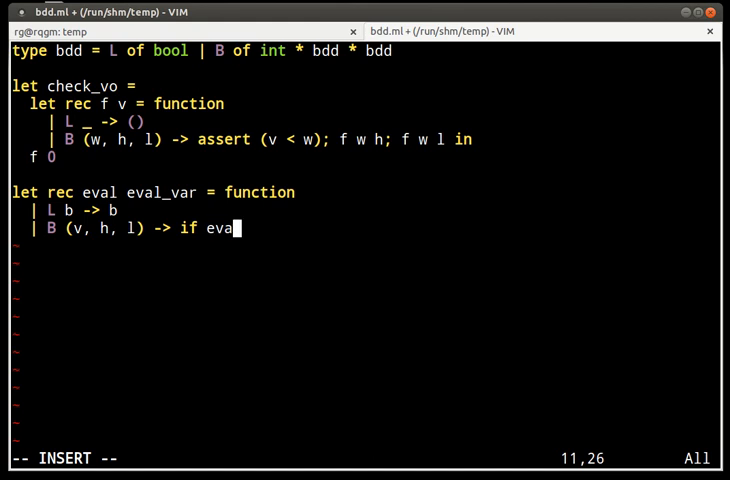
text(l_var v t)
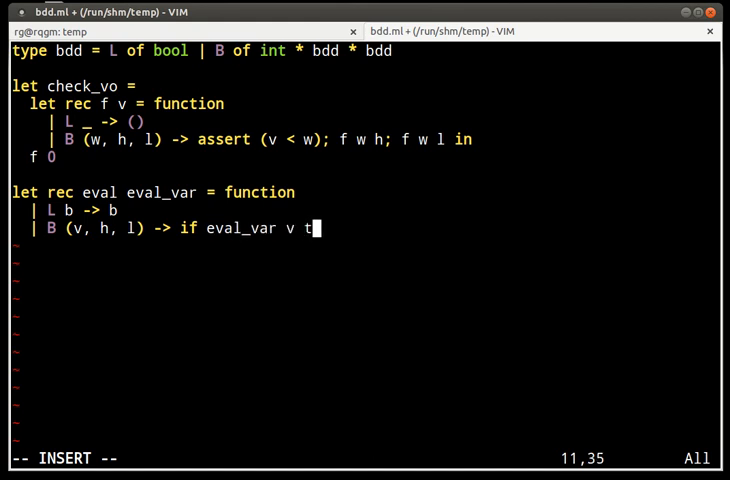
text(hen)
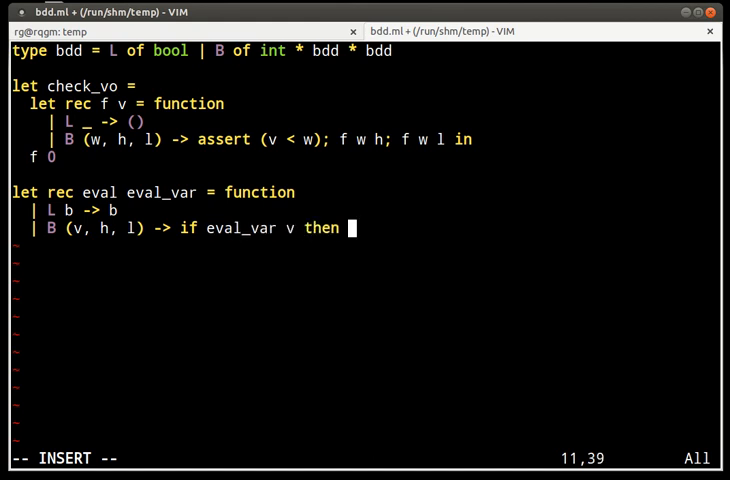
text(eval)
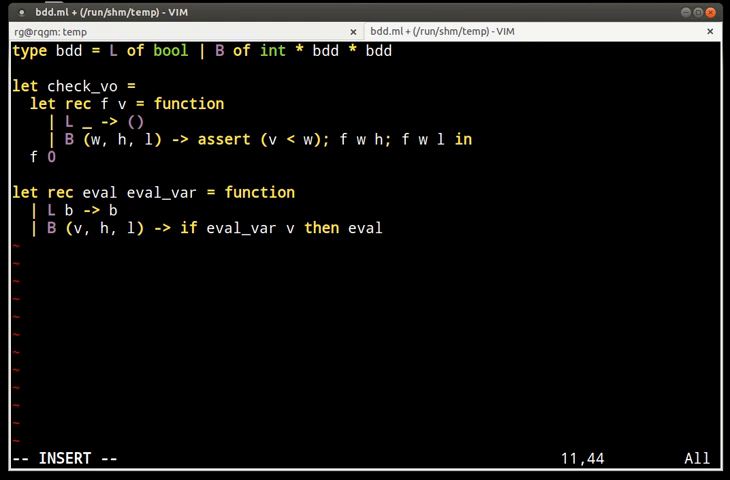
text(eval_var)
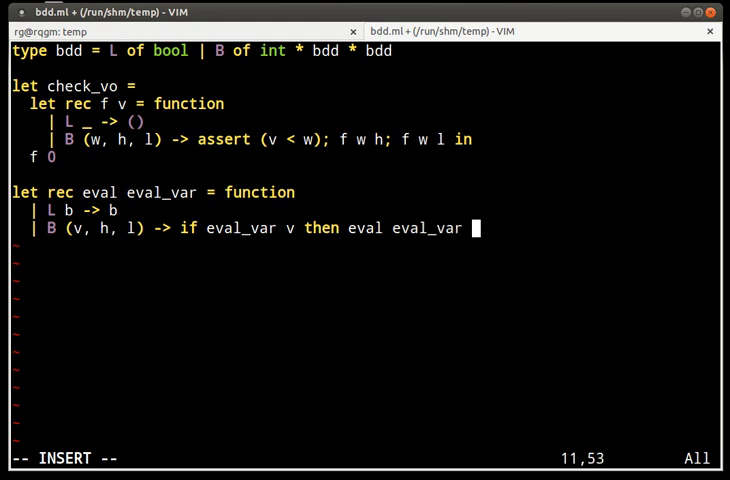
text(h else)
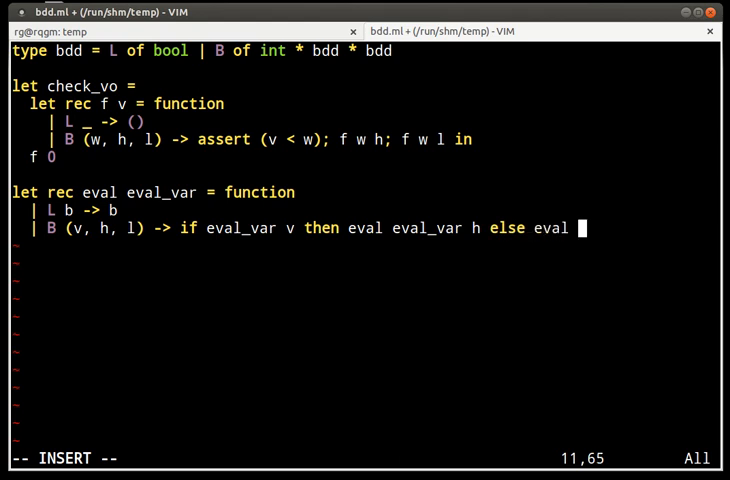
text(eval_var)
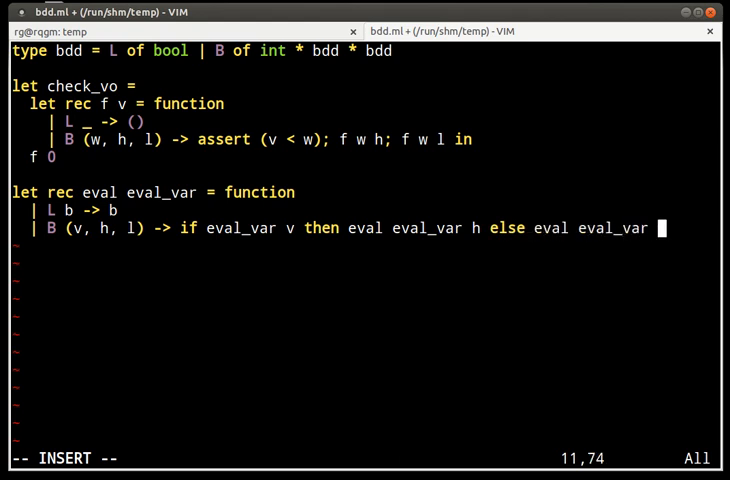
text(l)
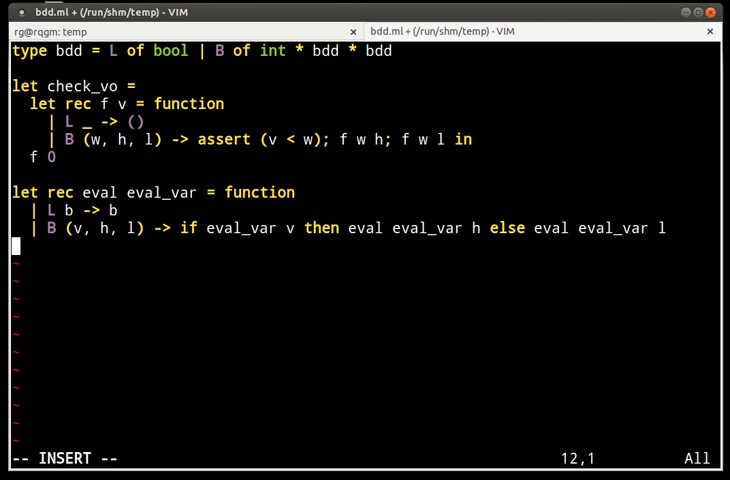
Step: Write 'let eval_var vs v = List.exists ((=) v) vs'
text(l)
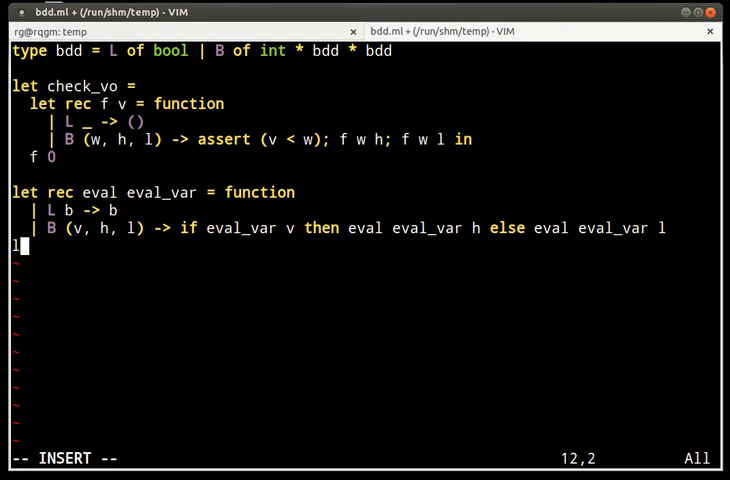
text(et)
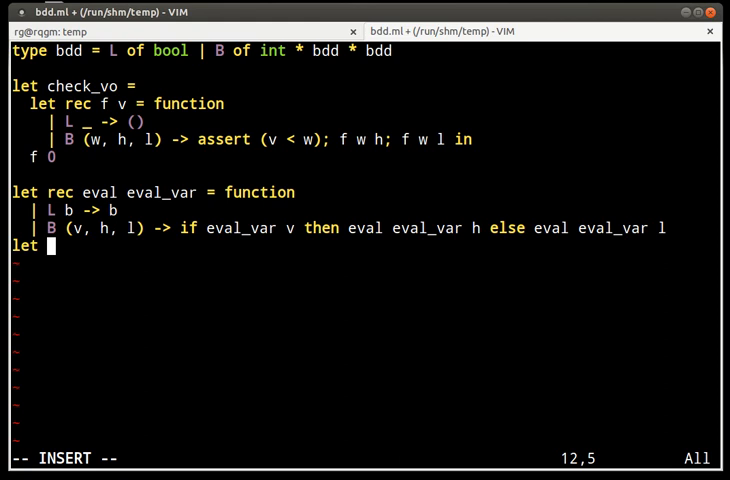
text(eval_var vs v = L)
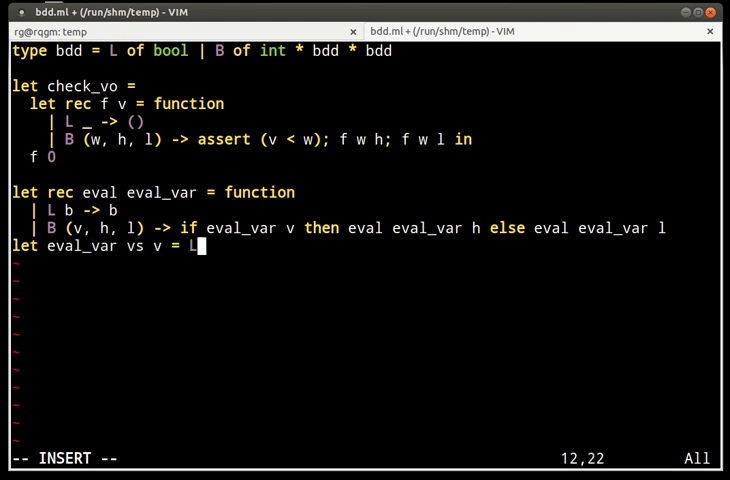
text(ist.ex)
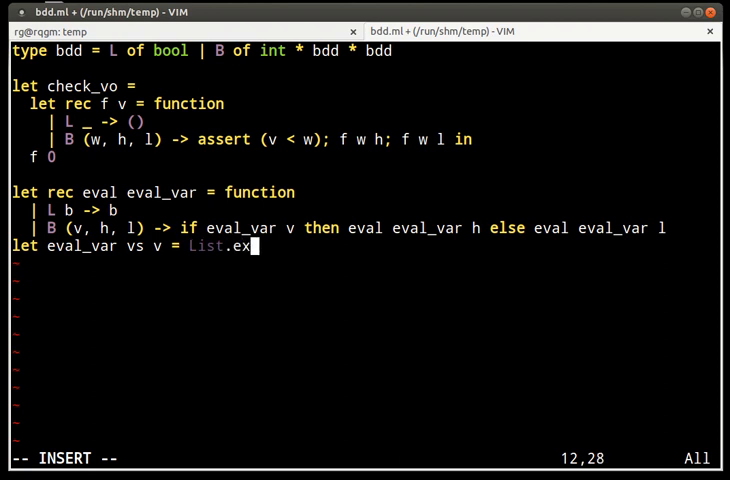
text(ists ((=) v) vs)
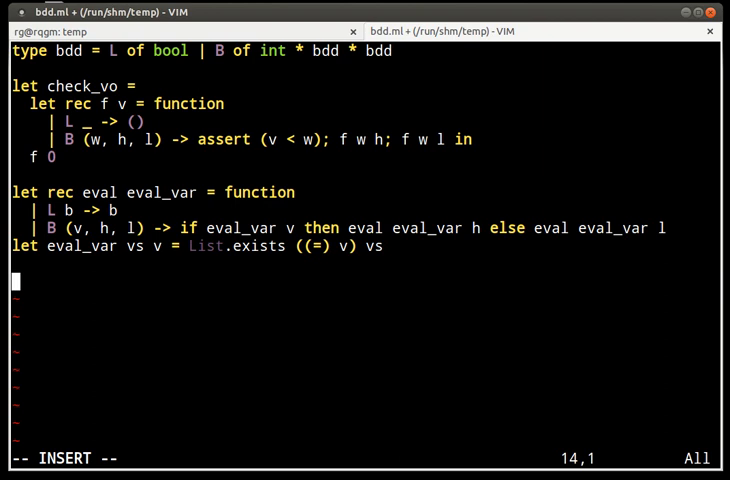
Step: Define 'let pos v = B (v, L true, L false)'
text(let)
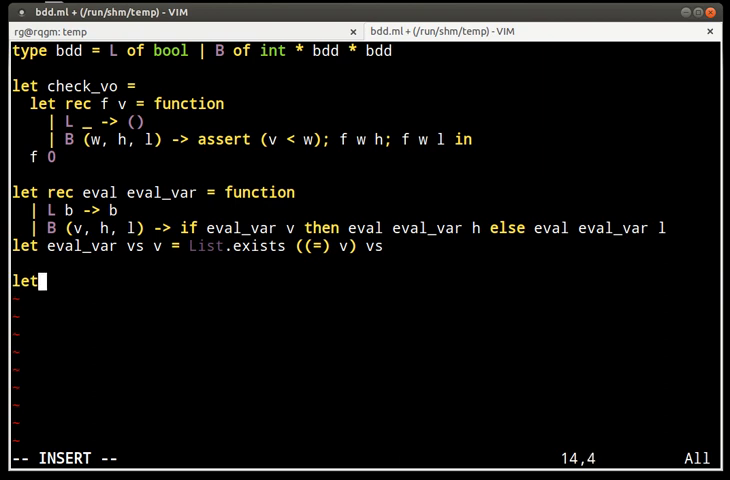
text(pos v)
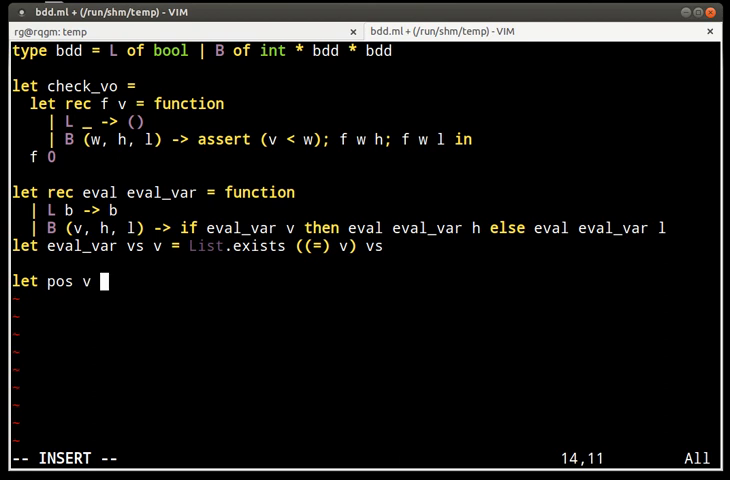
text(=)
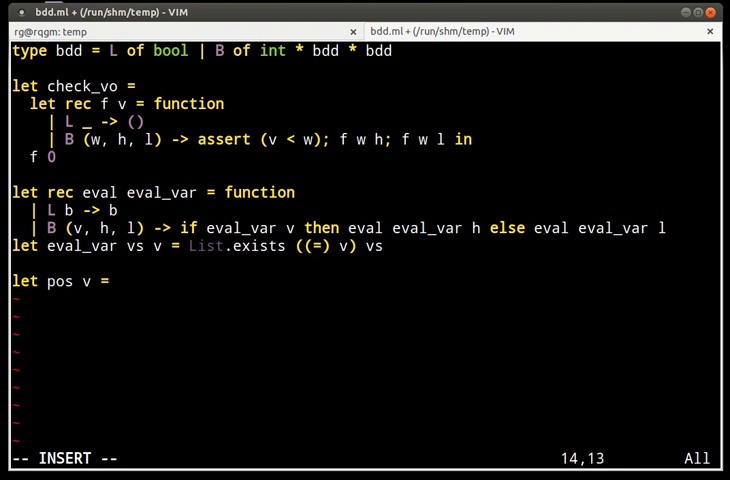
mouse_move(116, 280)
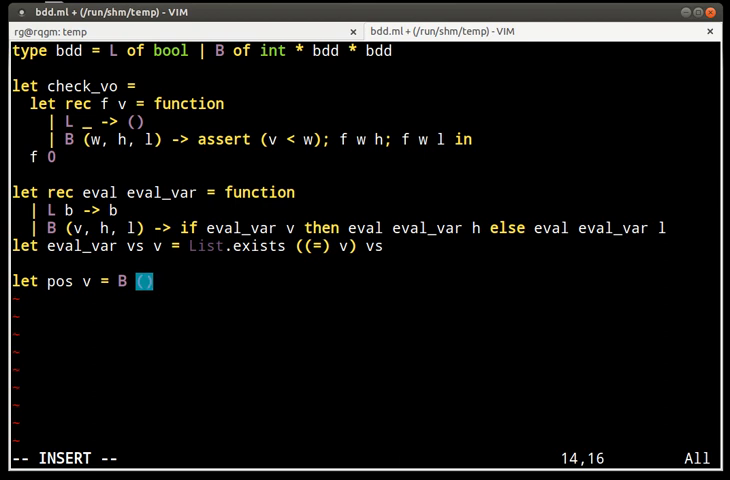
text(v, L)
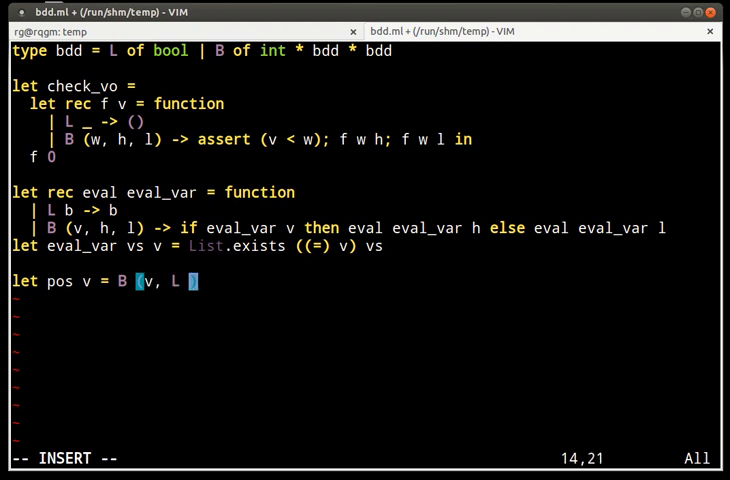
text(true,)
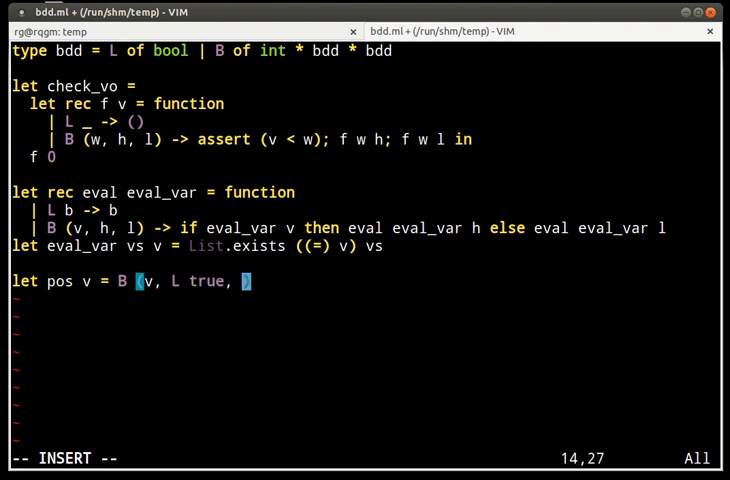
text(L false)
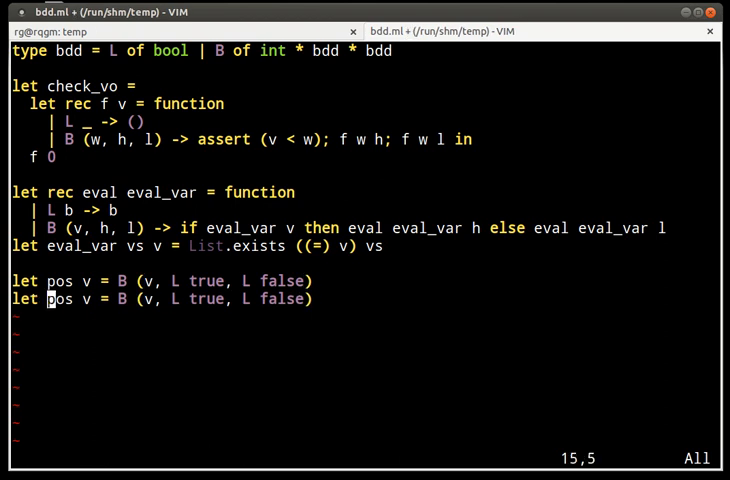
Step: Define neg v as B (v, L false, L true) and begin a new 'let rec' below
text(neg)
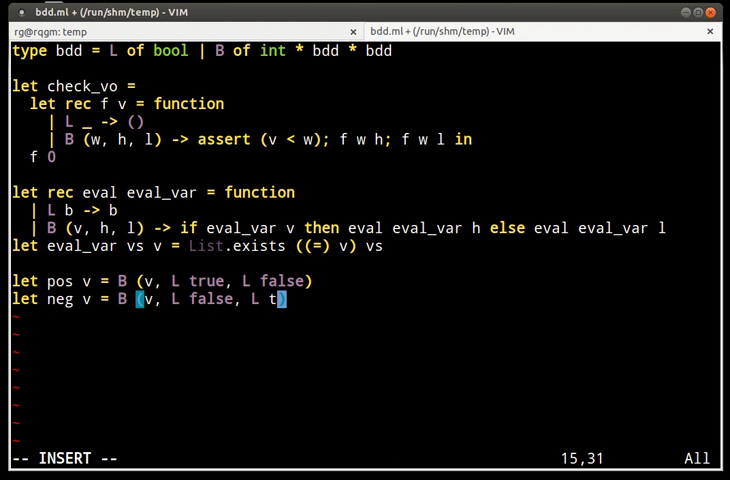
text(rue)
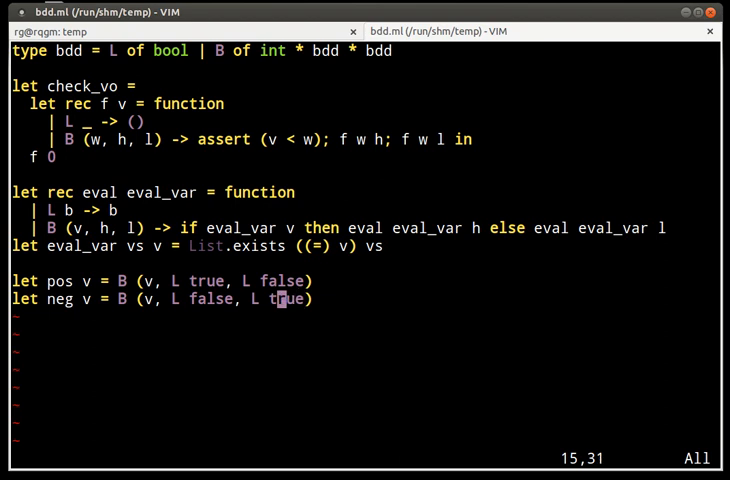
key(v)
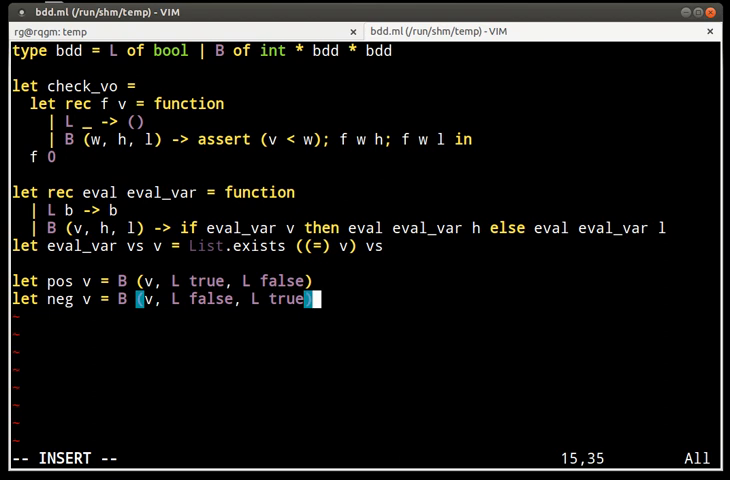
key(Return)
text(let rec)
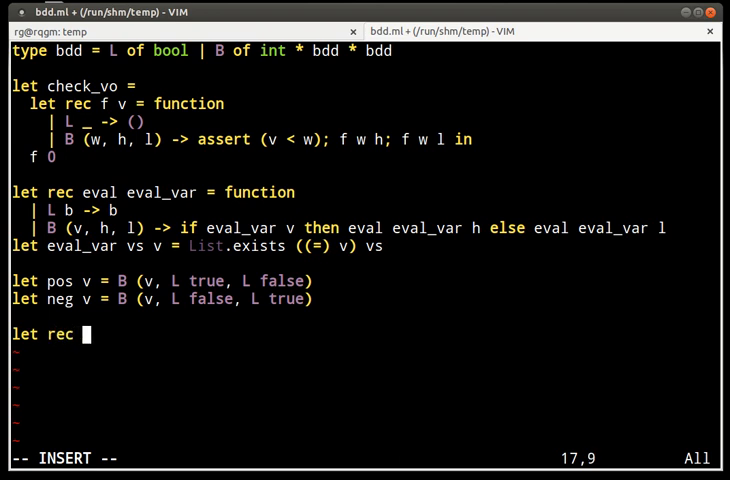
Step: Write the header 'binary op f1 f2 =' and its first line 'let r = binary op in'
text(binary op)
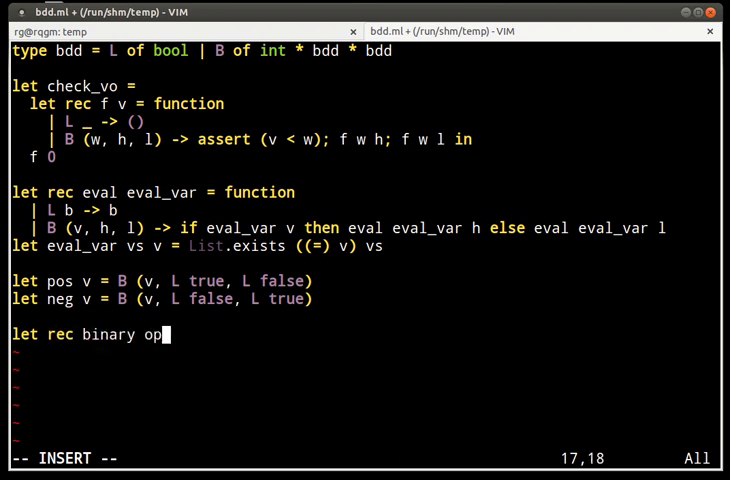
text(" ")
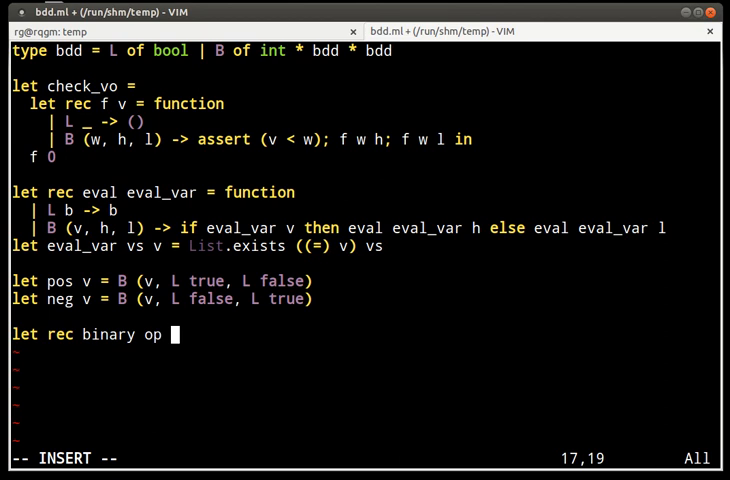
text(f1 f2 =)
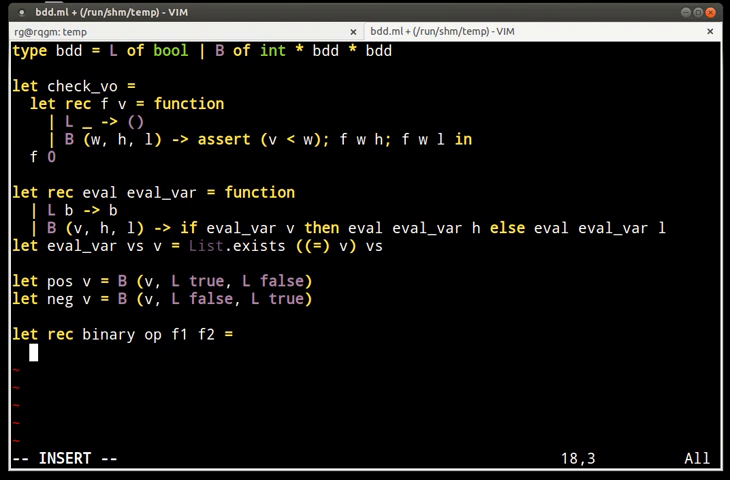
text(let r =)
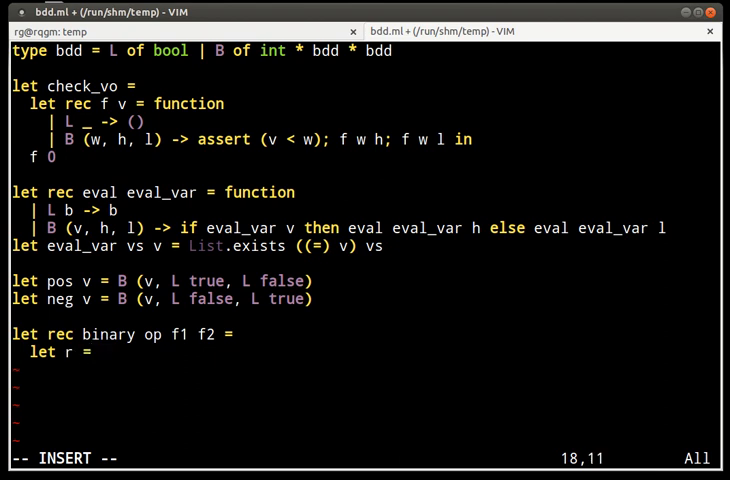
text(binary op in)
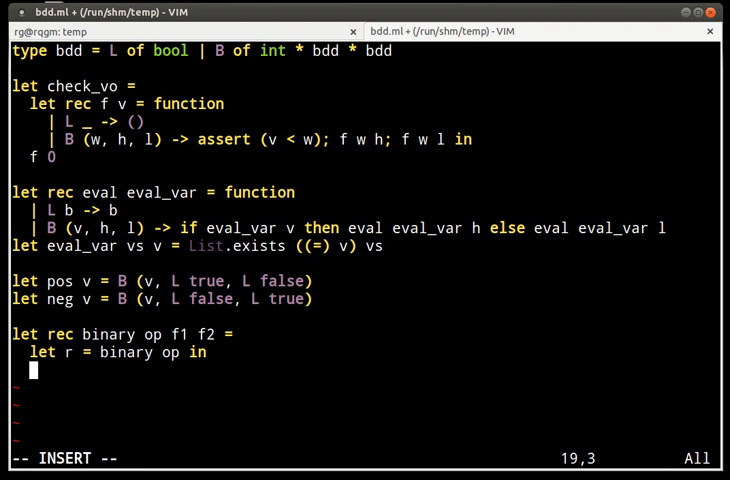
Step: Add 'match f1, f2 with' and the two-leaves case '| L b1, L b2 -> L (op b1 b2)'
text(match)
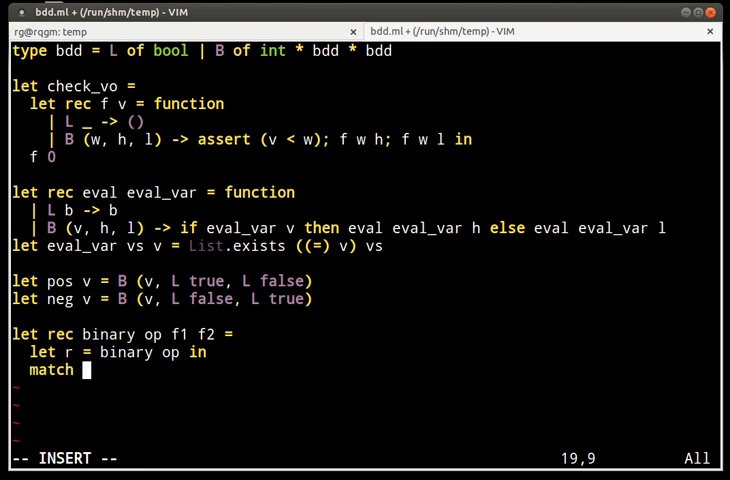
text(f1, f2 with)
text(| L b1,)
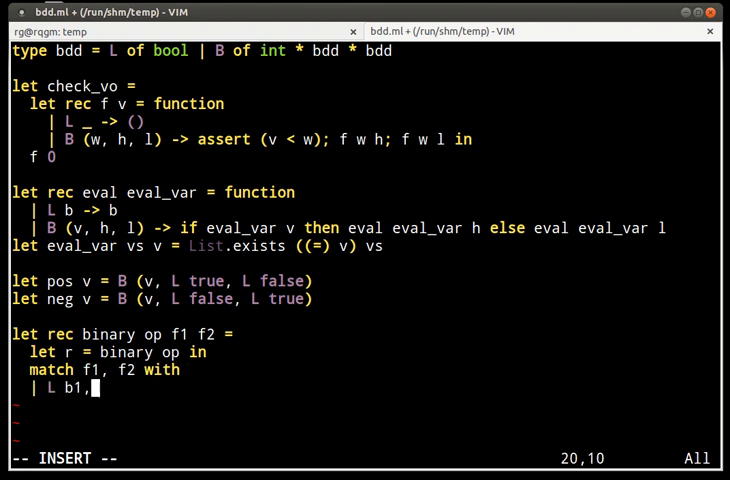
text(L b2)
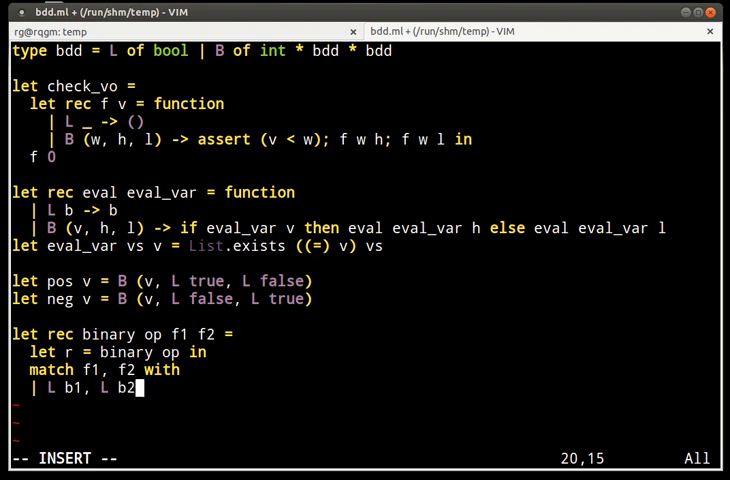
text(->)
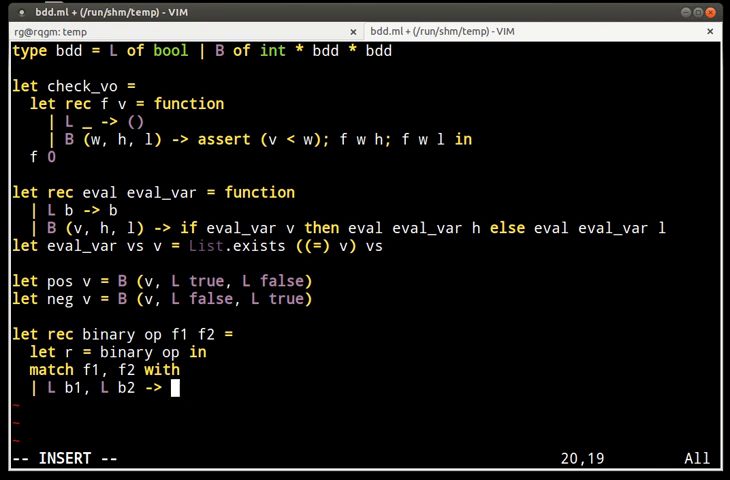
text(L (op b1)
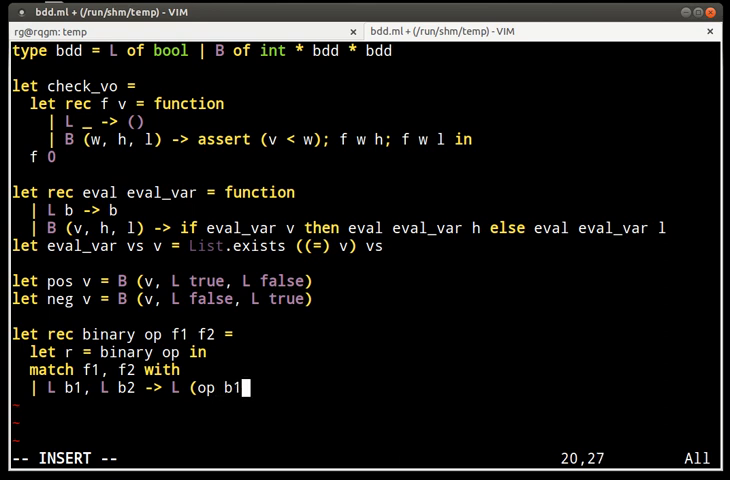
text(b2))
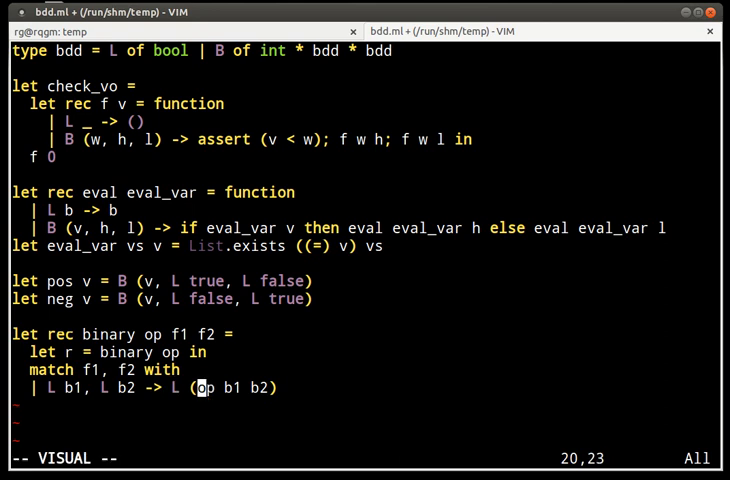
Step: Start the two-node case '| B (v1, h1, l1), B (v2, h2, l2) ->' and open a comment line above binary
key(i)
text(|)
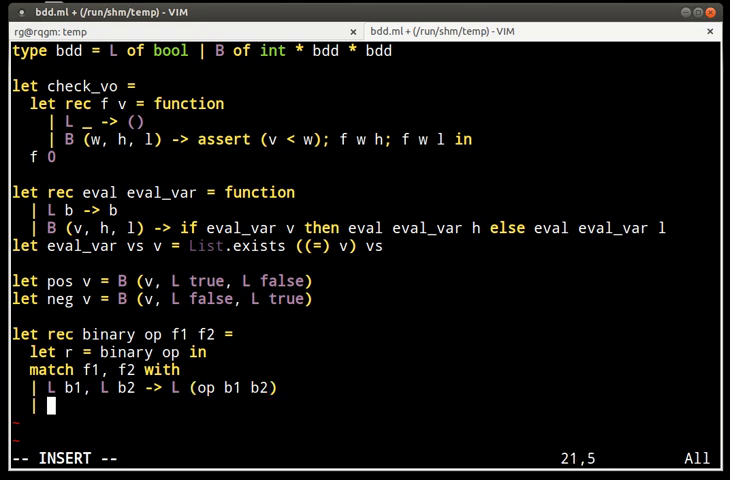
text(B)
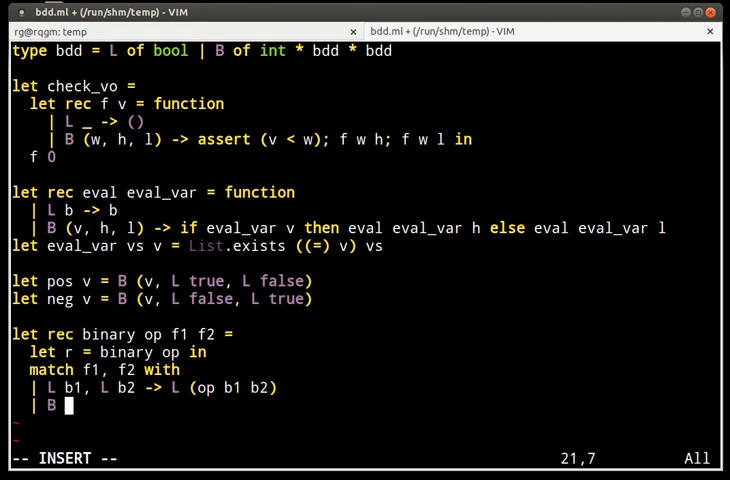
text(v1))
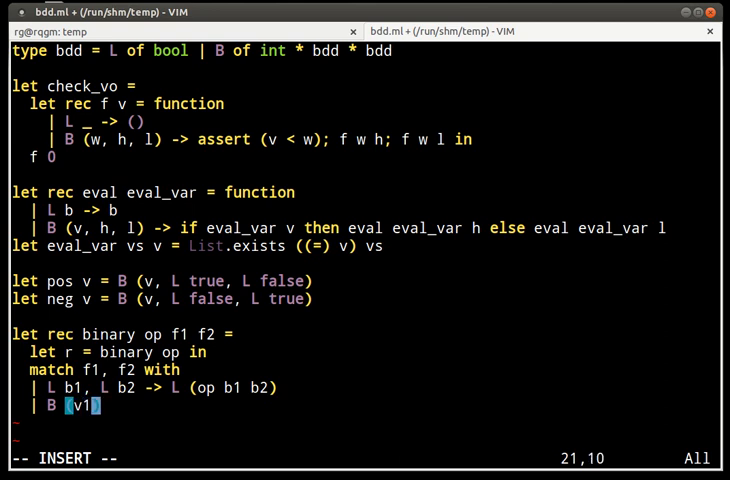
text(, h1, l1)
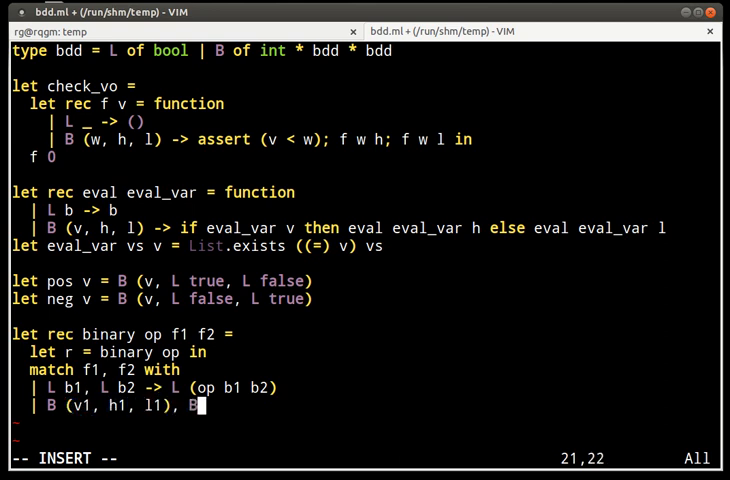
text(v2))
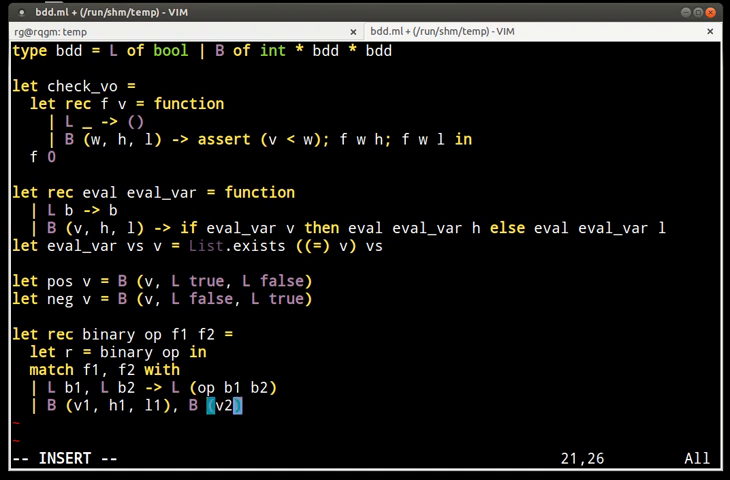
text(, h2, l2)
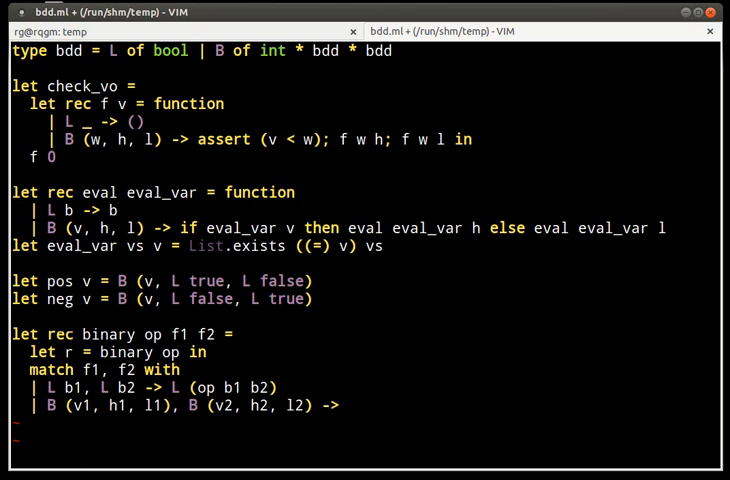
key(V)
text((* eval eval_var)
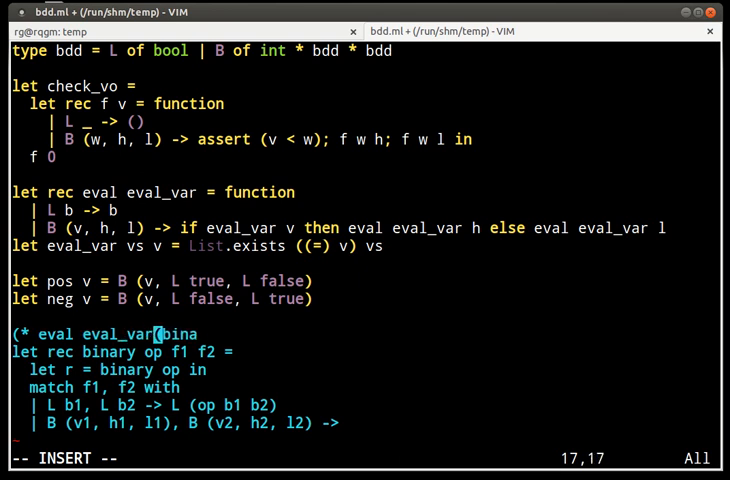
Step: Complete the comment '(binary op f1 f2) = op (eval eval_var f1) (eval eval_var f2) *)' and save bdd.ml
text((binary op f1 f2) = op (eval eval_var)
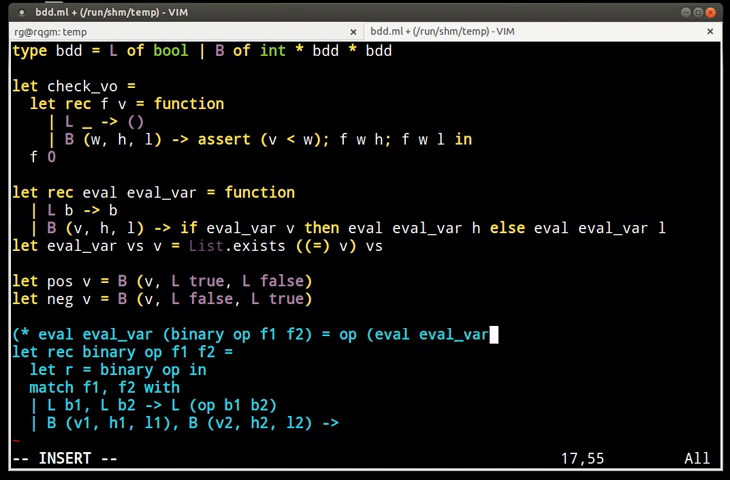
text(f1))
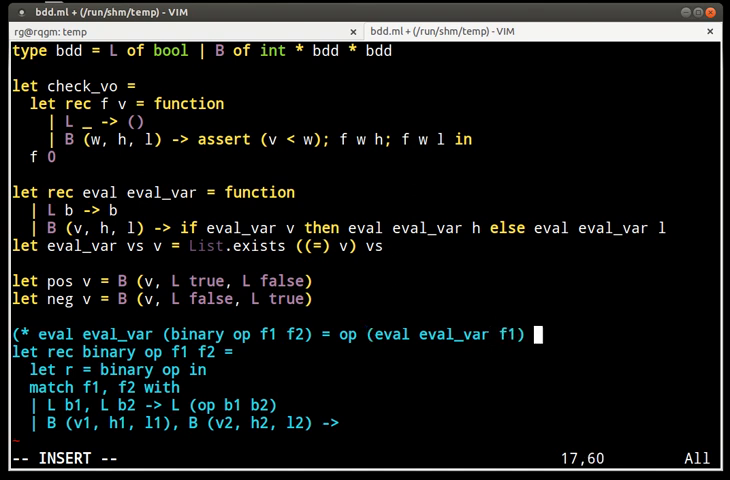
text((eval)
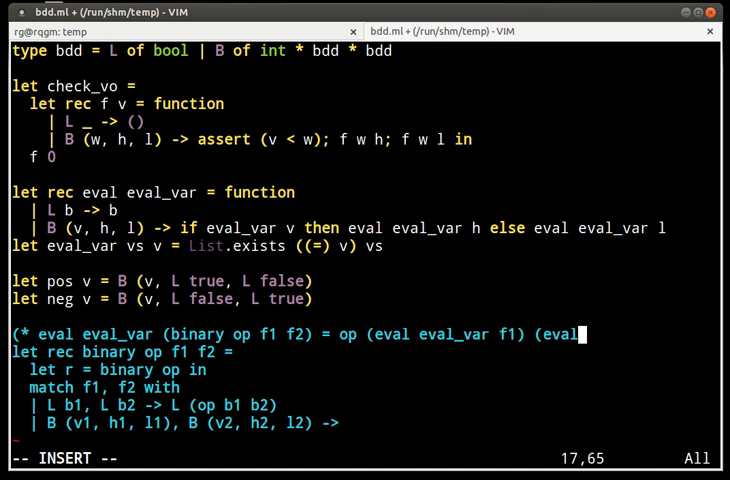
text(eval_)
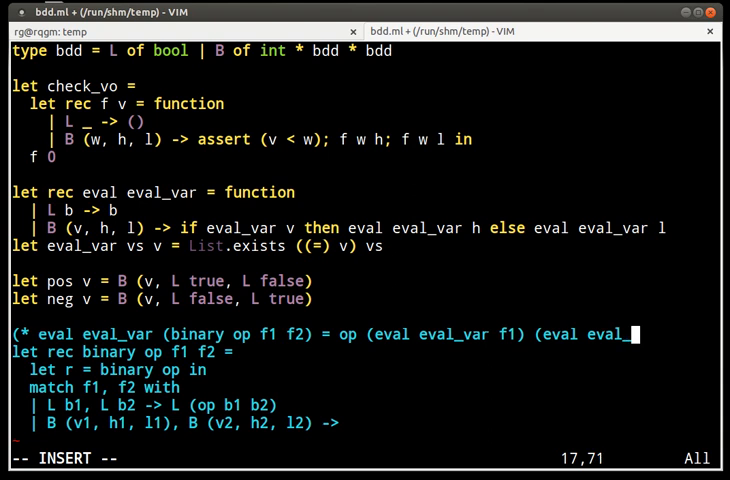
text(ar f2) *))
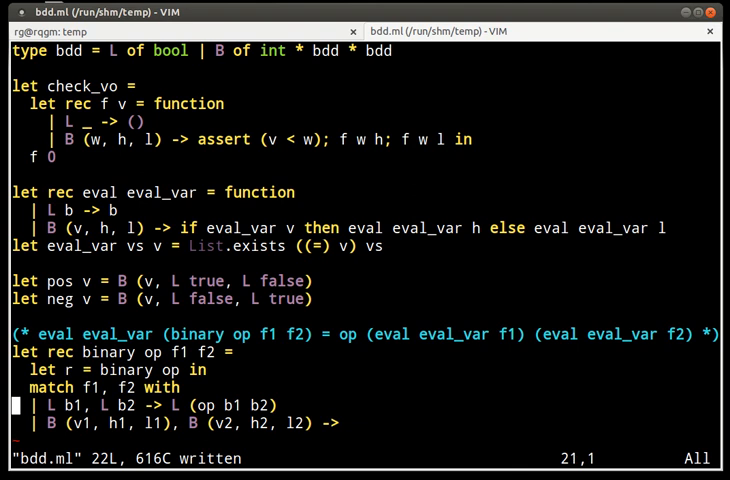
key(v)
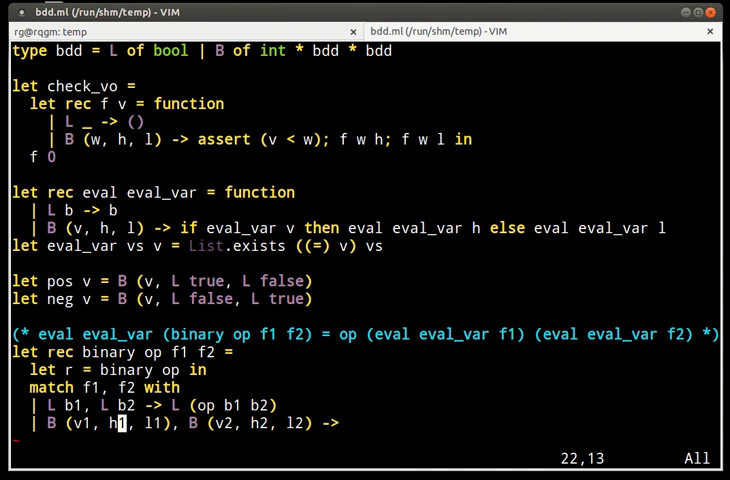
Step: Write the v1 < v2 arm building B (v1, r h1 f2, r l1 f2) and start the v1 > v2 arm
key(i)
text( B ()
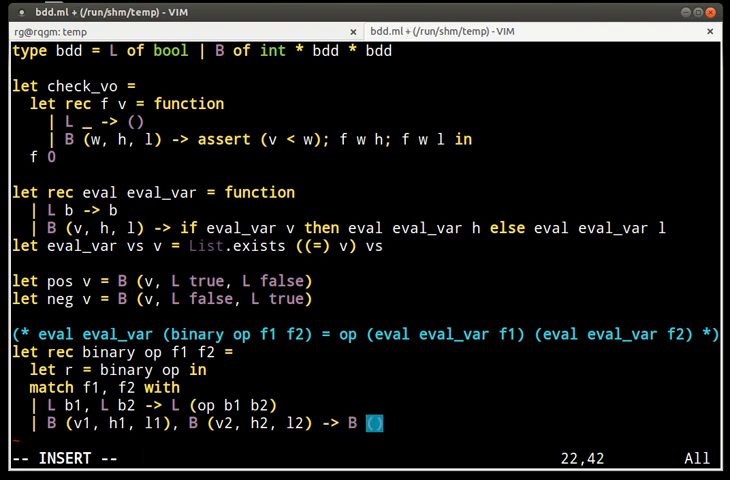
text((, ,)
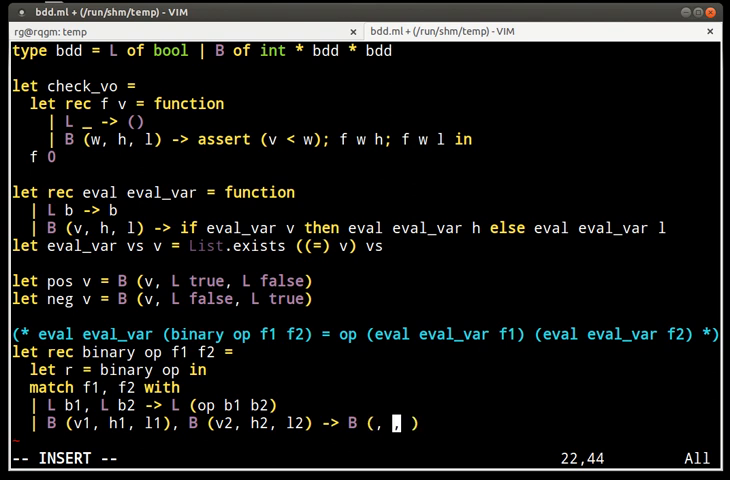
text(v,)
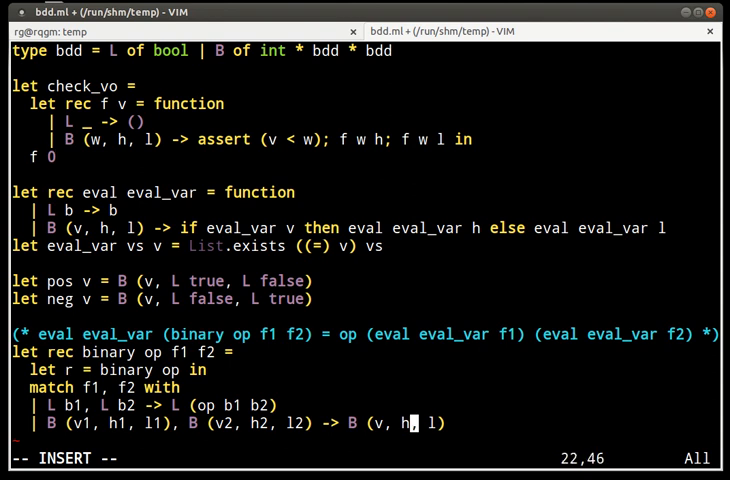
key(BackSpace)
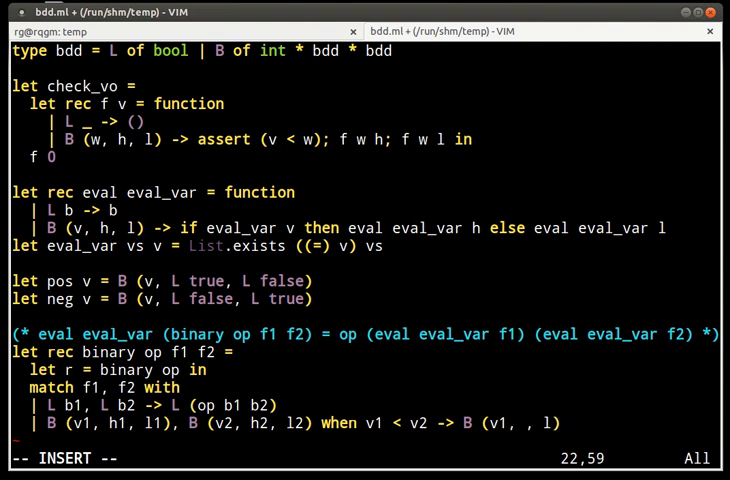
text(r)
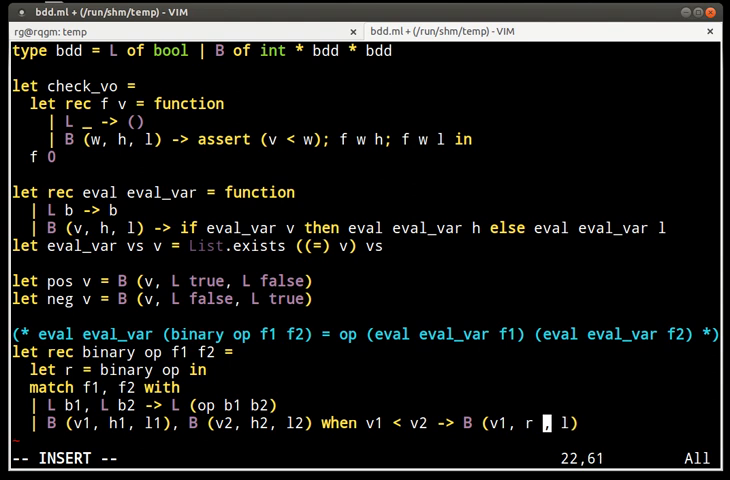
text(h1 f2)
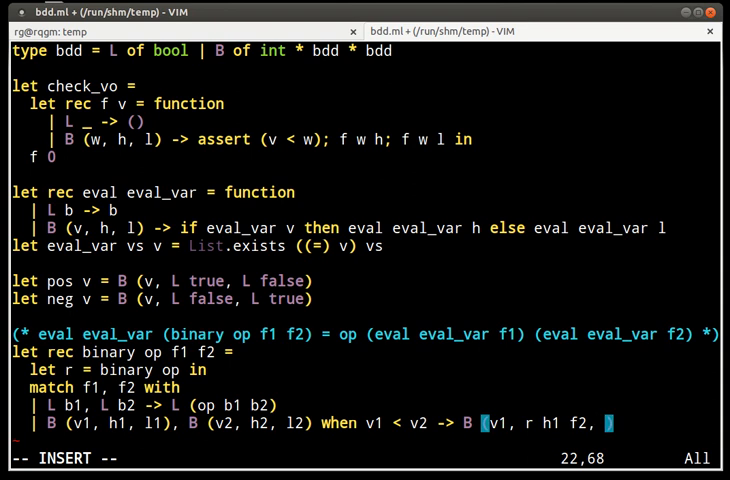
text(r l1 f2)
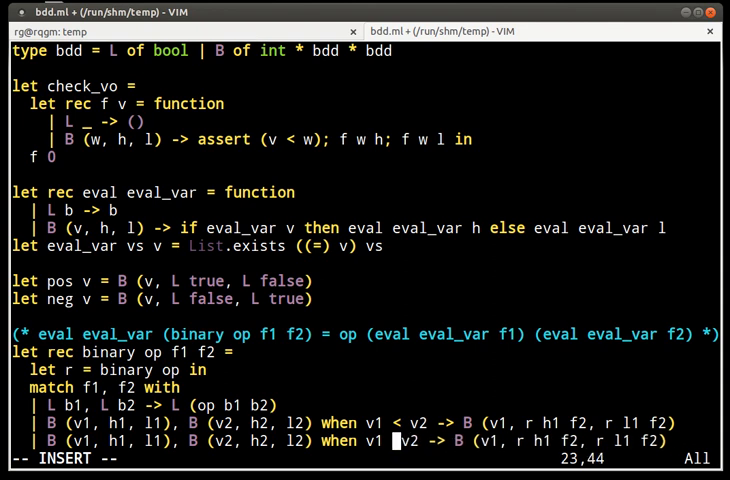
text(>)
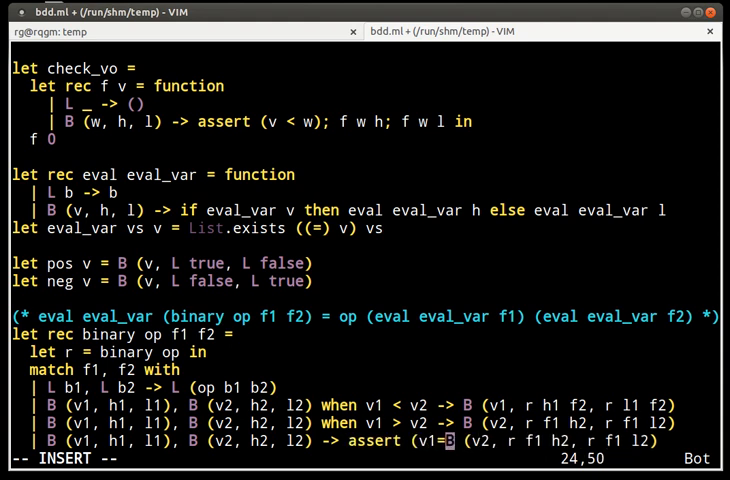
Step: Write the 'B (v1,h1,l1), L _' and 'L _, B (v2,h2,l2)' arms recursing into the node's branches
text(v2);)
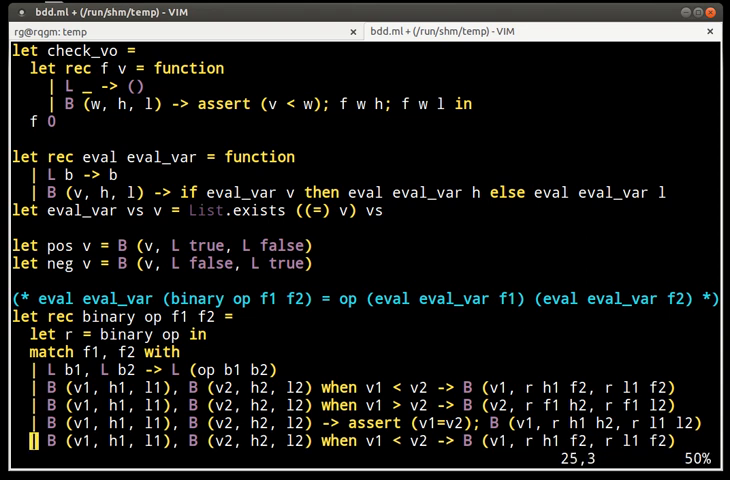
key(V)
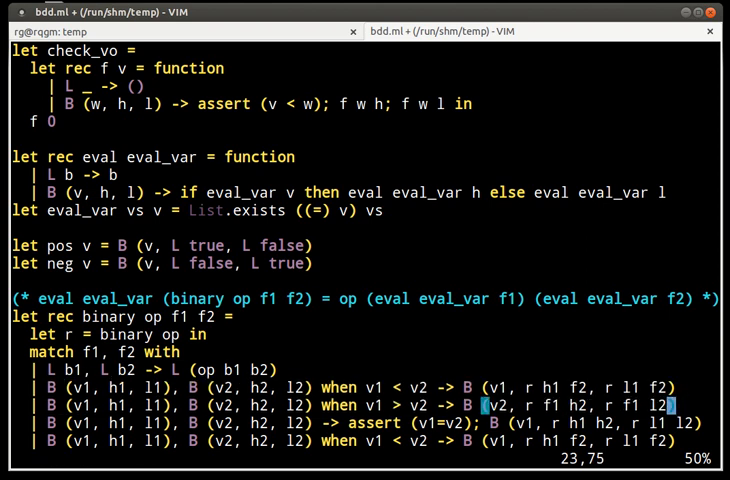
scroll(down, 3)
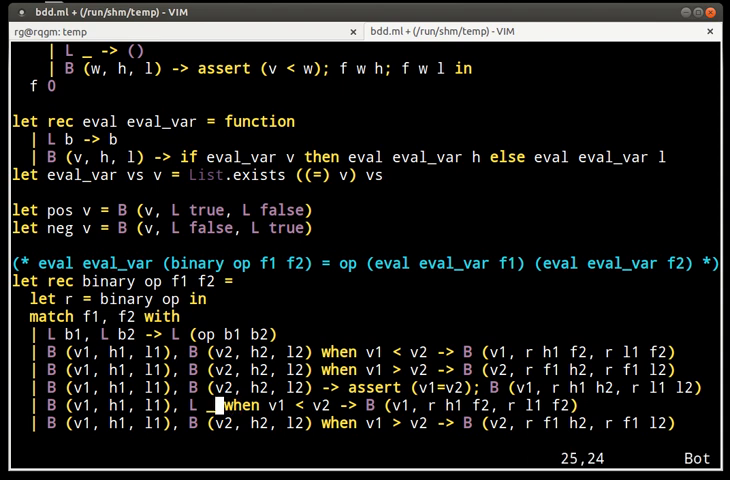
key(v)
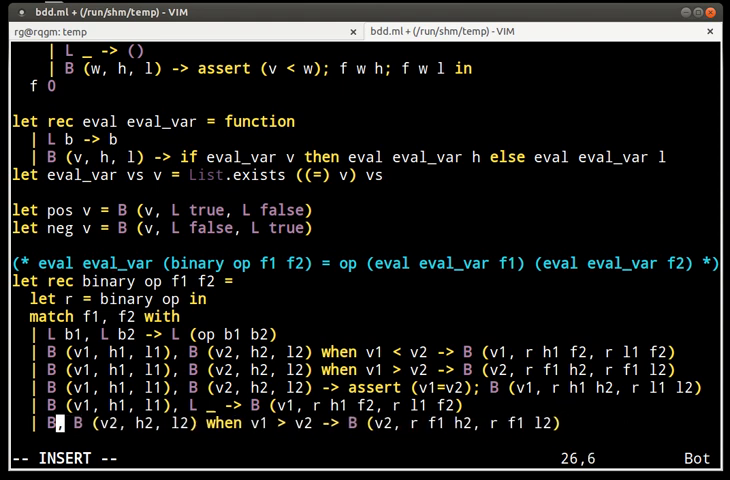
text(L _)
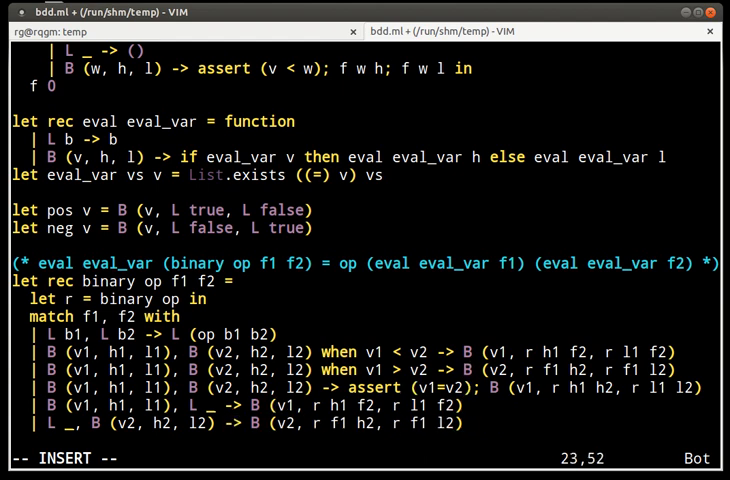
key(Escape)
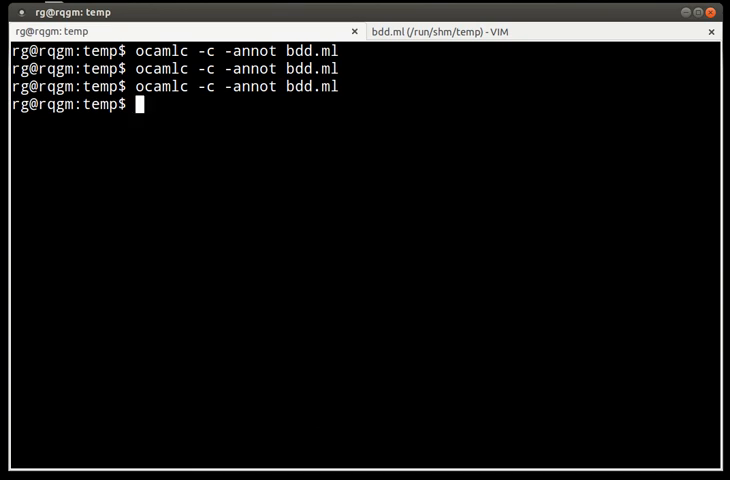
Step: Start the toplevel with 'ledit ocaml' and load bdd.ml via #use
text(ledit)
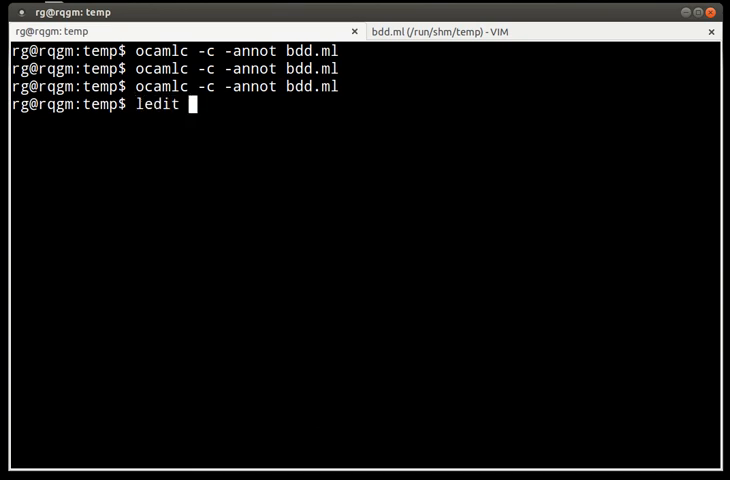
text(ocaml)
text(#use)
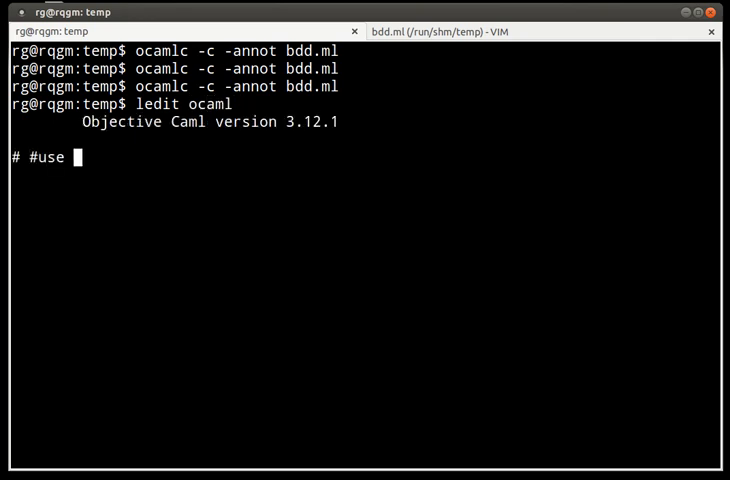
text("bdd.ml";)
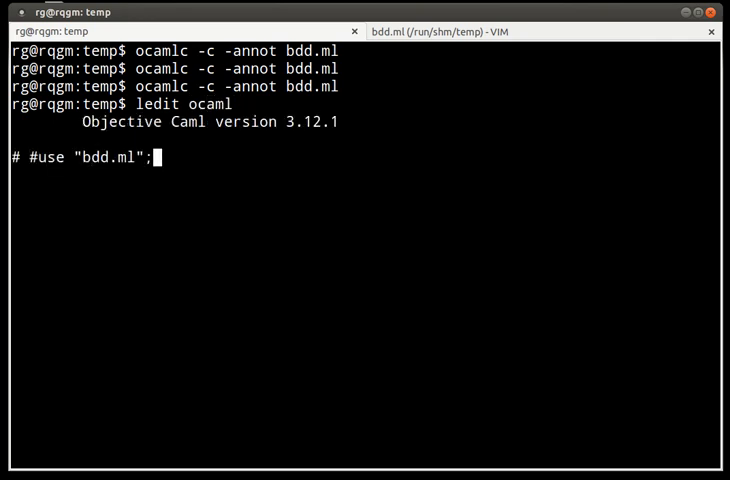
key(Return)
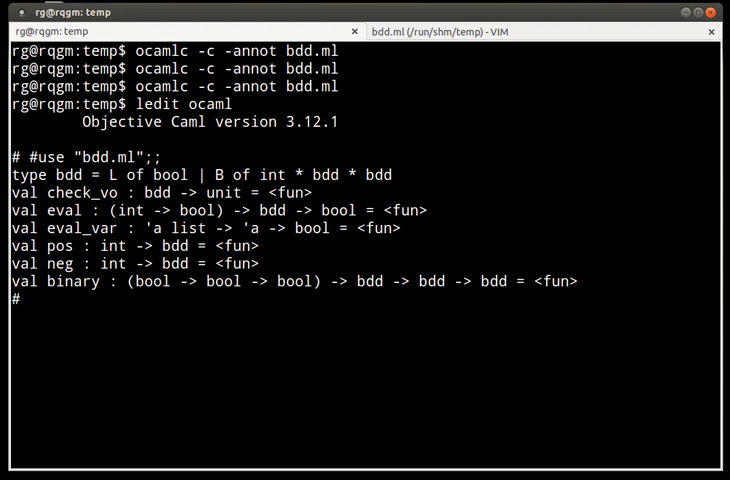
Step: Begin a test binding 'let x = binary (<>)' at the prompt
text(le)
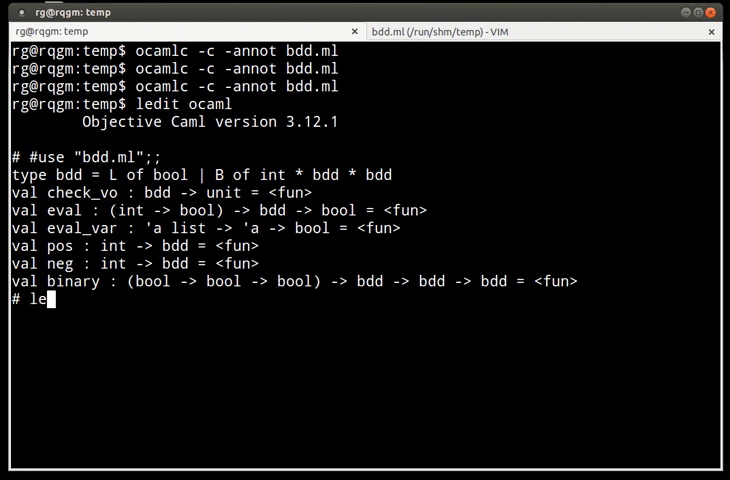
text(t x =)
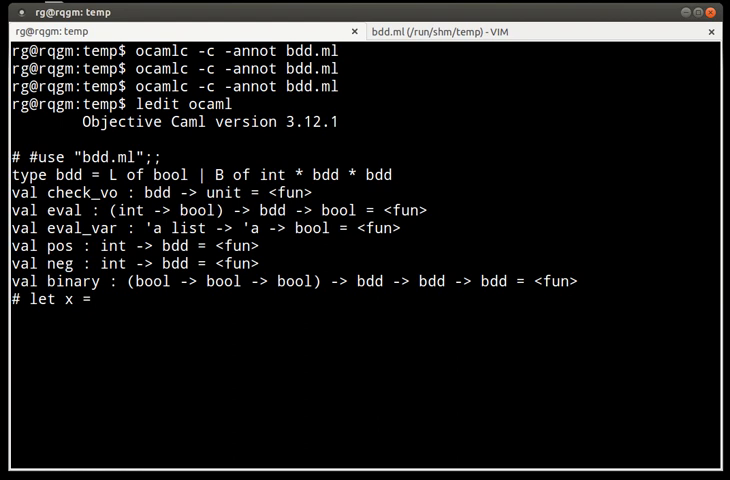
text(binary ()
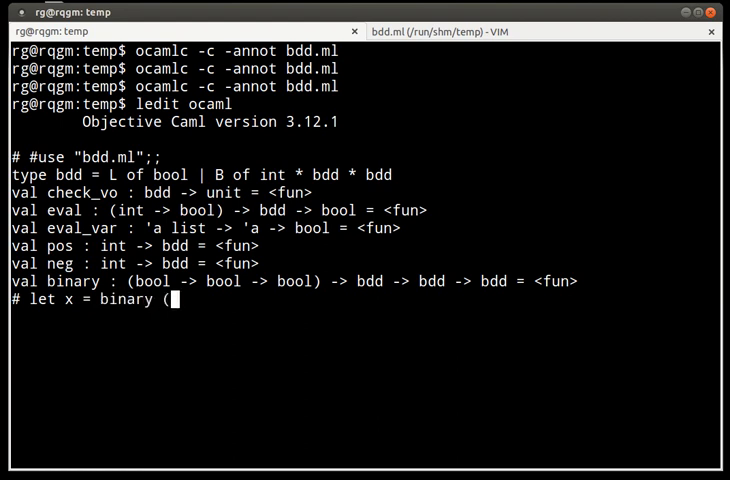
text(<>)
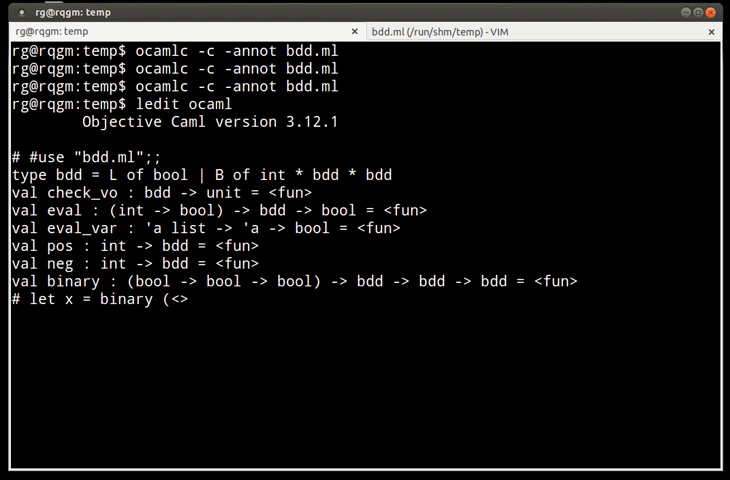
text())
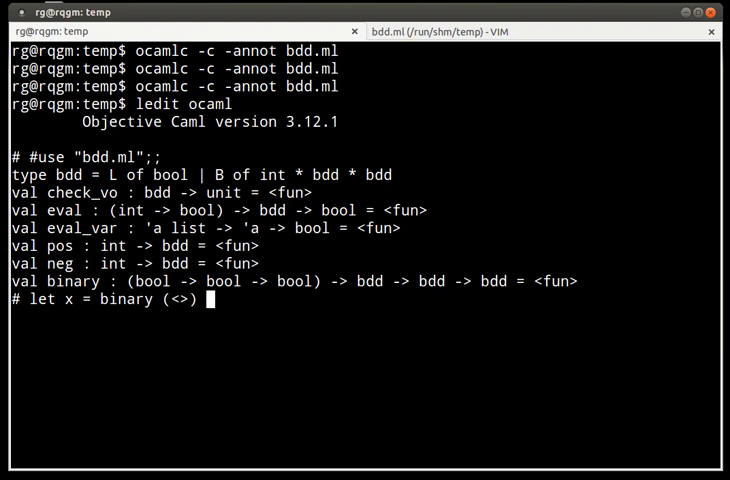
Step: Evaluate 'let x = binary (<>) (pos 1) (pos 2);;' giving a two-level XOR BDD
text((pos)
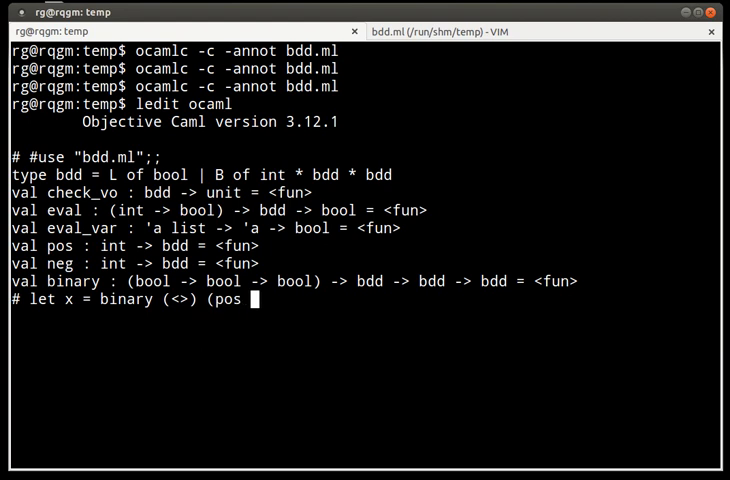
text(1) ()
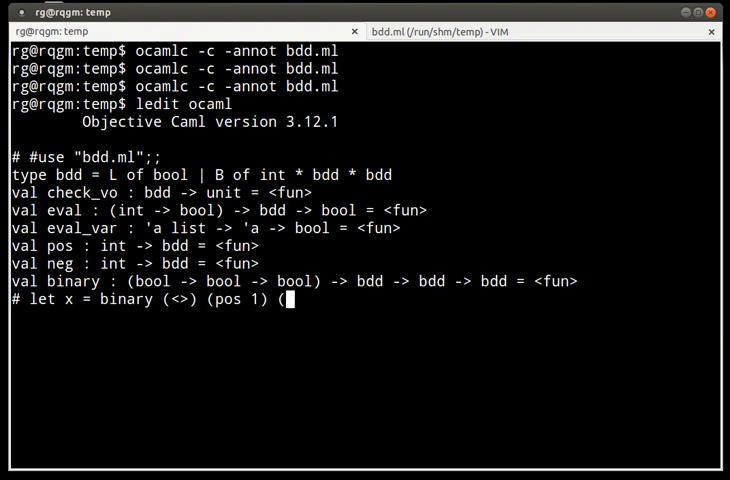
text(ps)
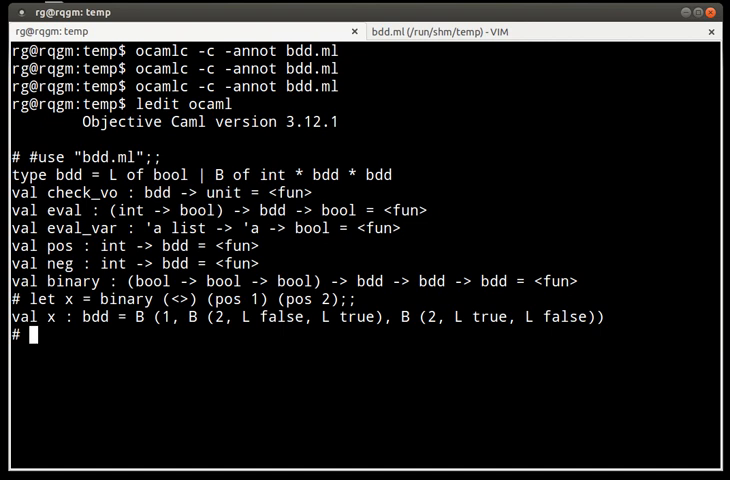
text(ev)
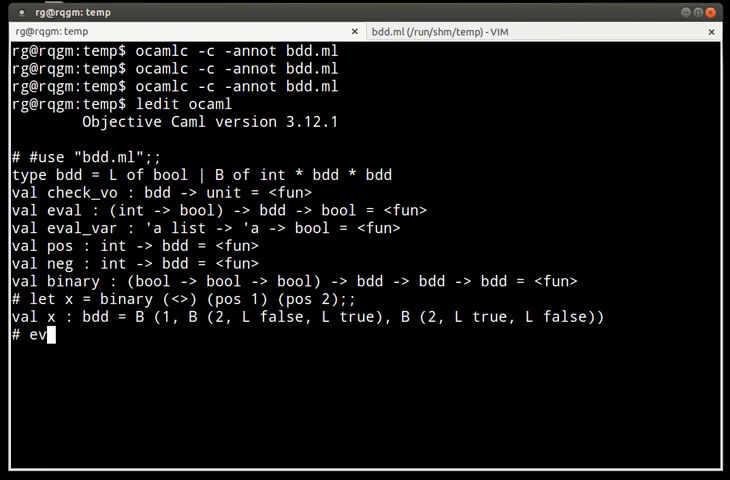
Step: Evaluate x under the empty assignment with eval (eval_var []) x, getting false
text(al)
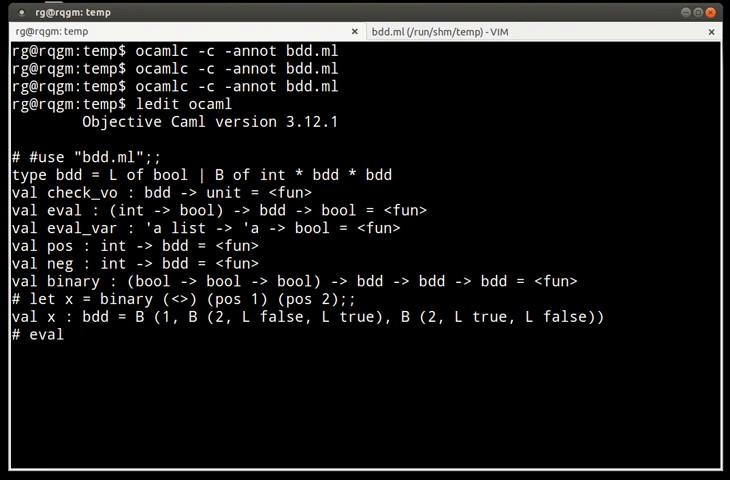
text((eval_var)
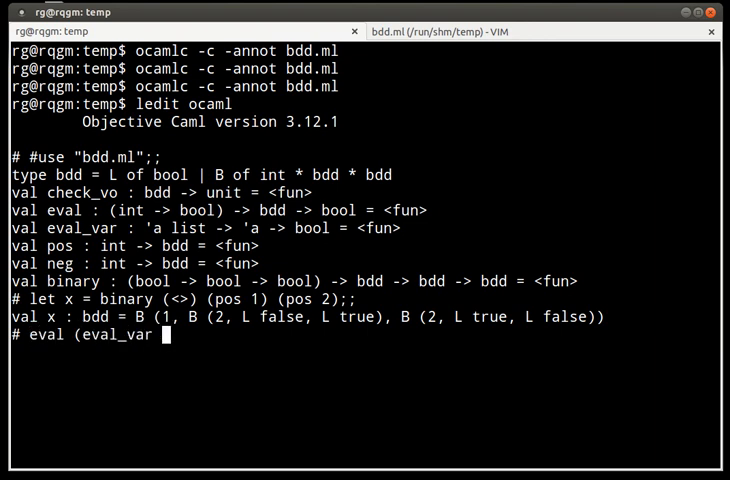
text([])
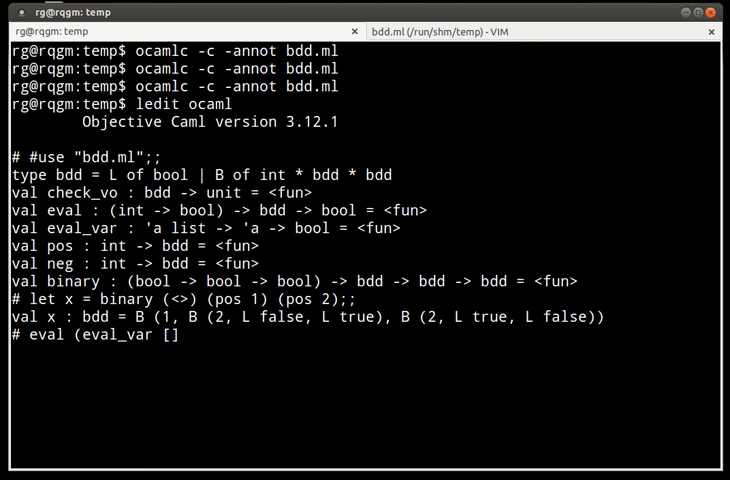
text())
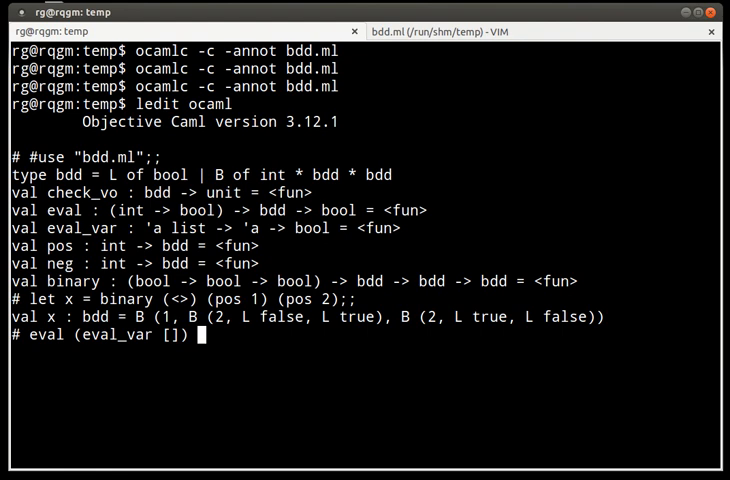
text(x;;)
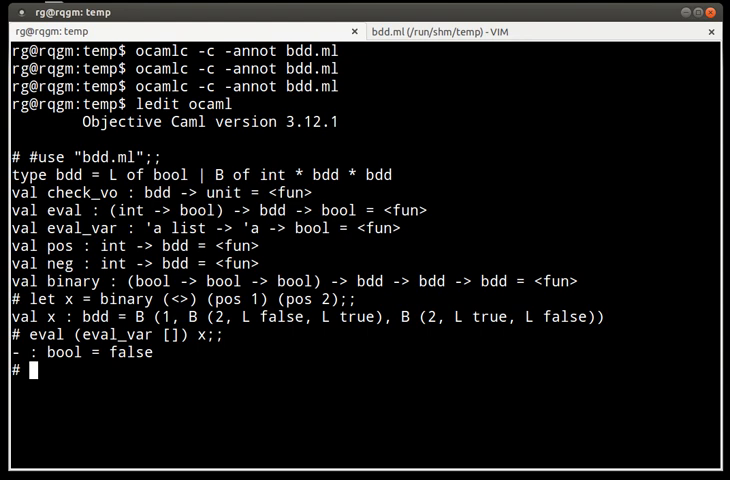
Step: Evaluate x under [1], [2] and [1;2], getting true, true and false
text(eval (eval_var []) x;;)
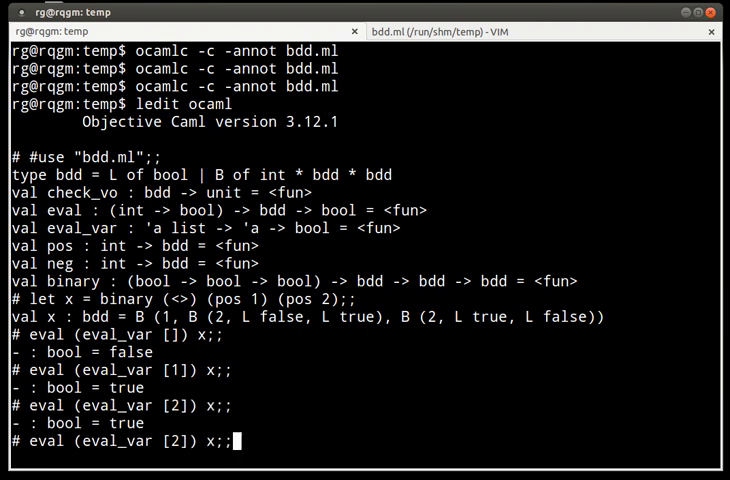
text(eval (eval_var [1;2]) x;;)
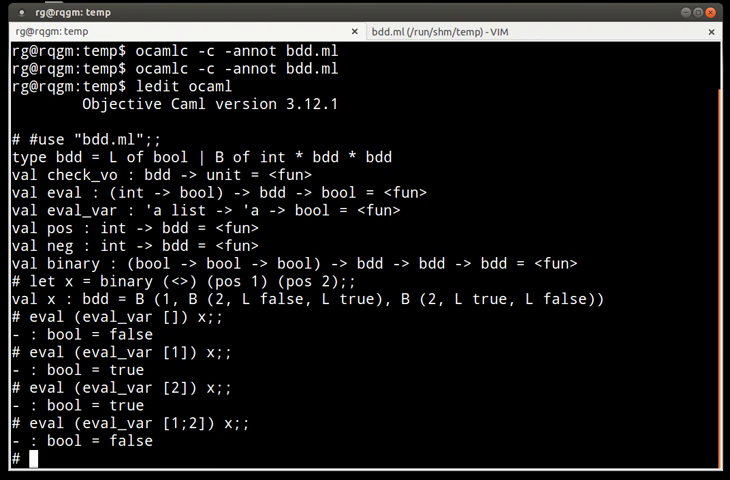
text(let y)
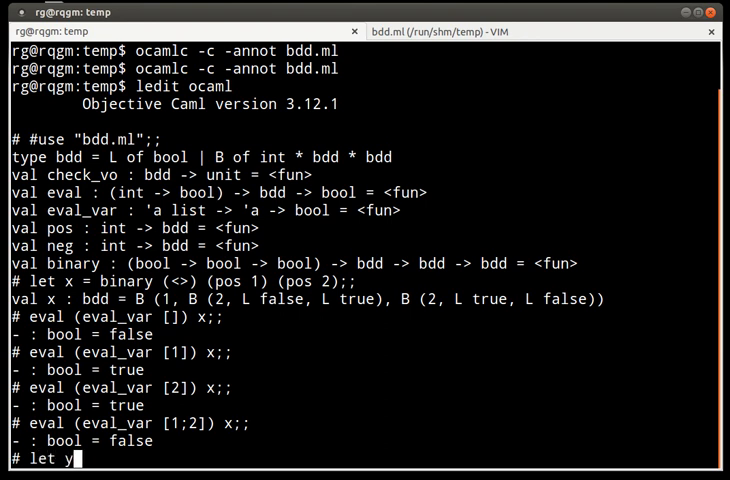
Step: Define y = List.fold_left (binary (<>)) (L false) (List.map pos [1;2])
text(= List)
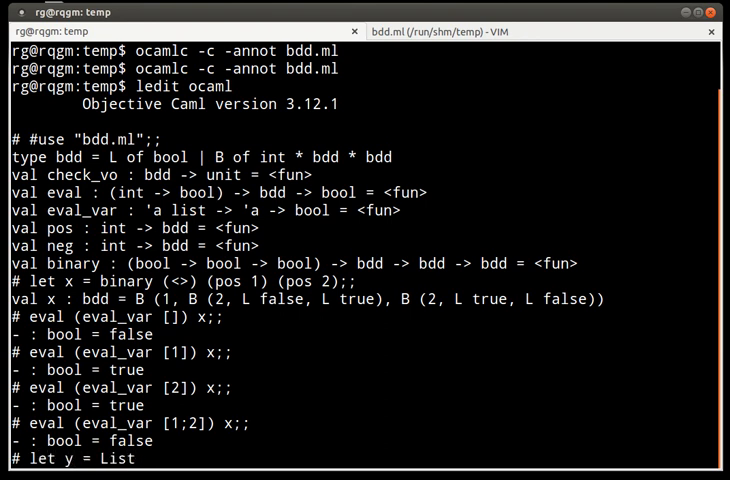
text(.fold_left)
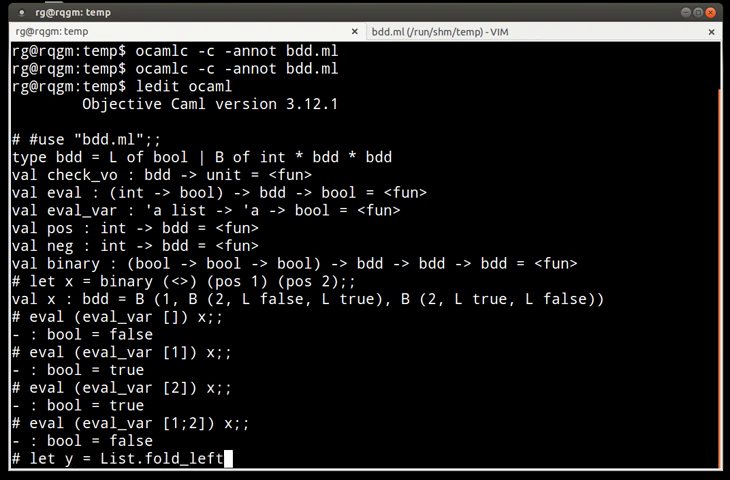
text(()
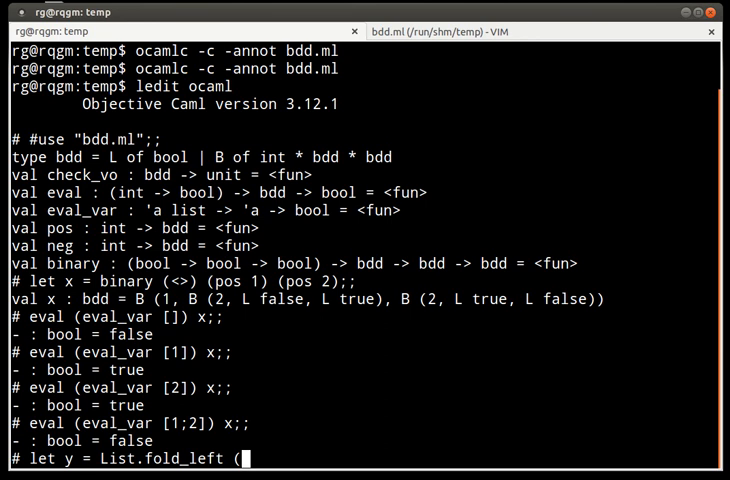
text(binary ()
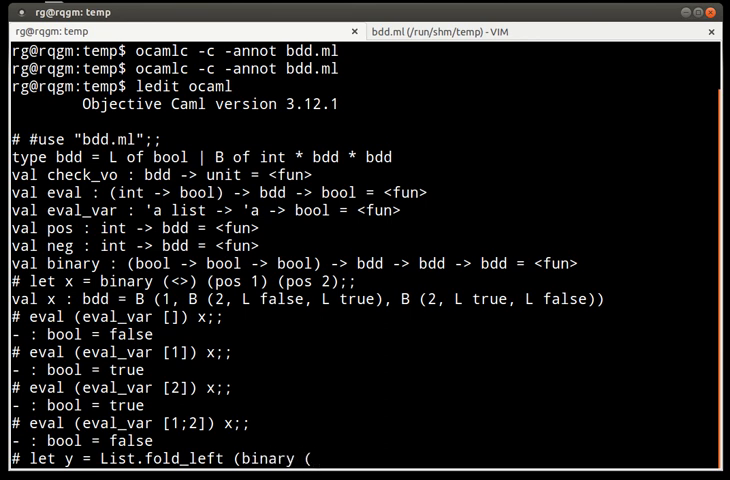
text(binary (<>)))
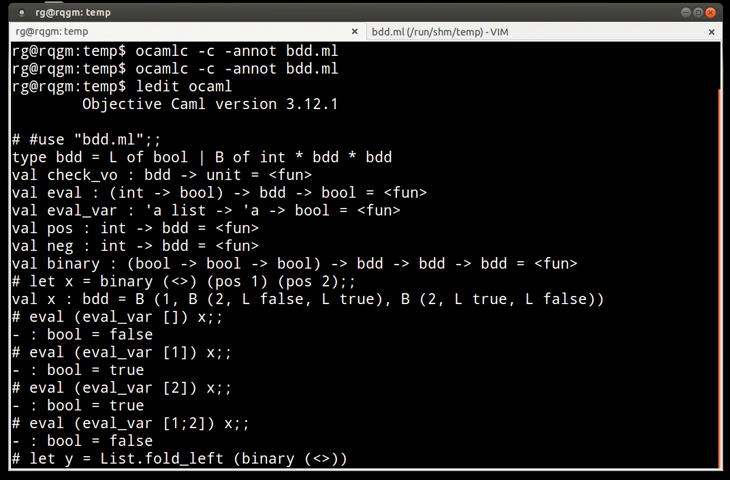
text((L true)
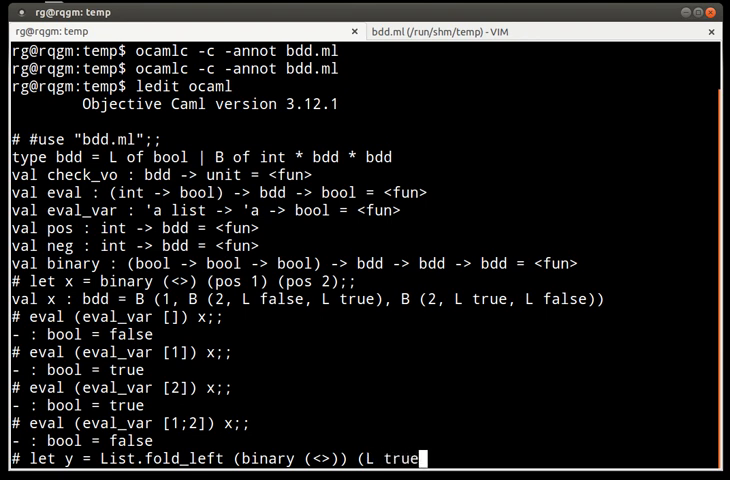
text(false)
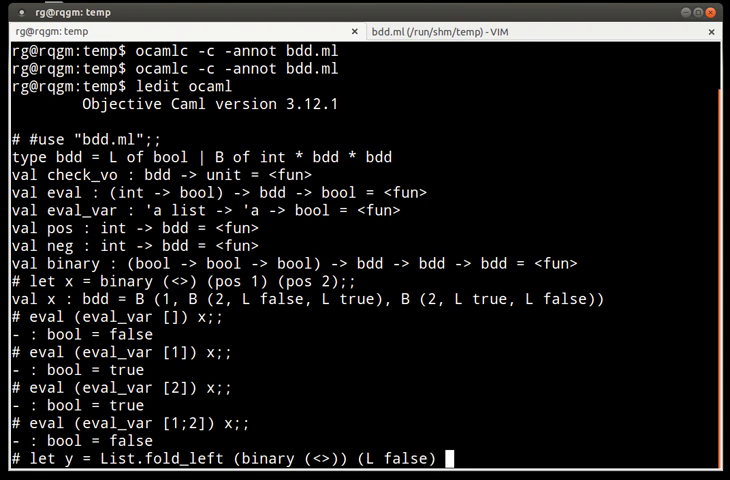
text((List)
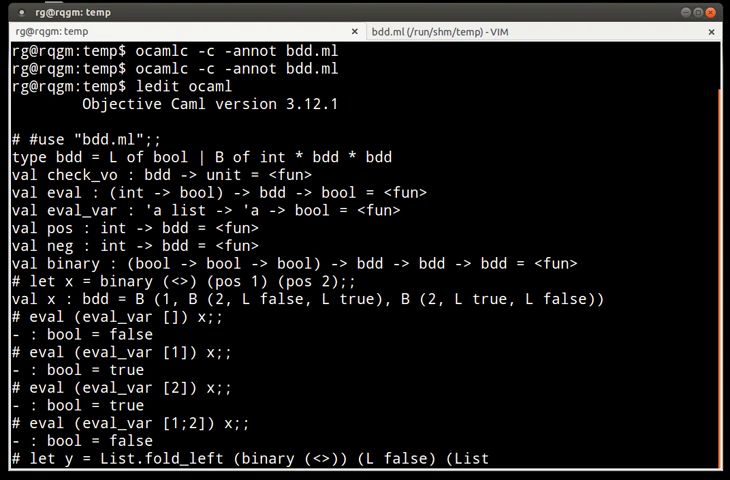
text(.map pos [1;2)
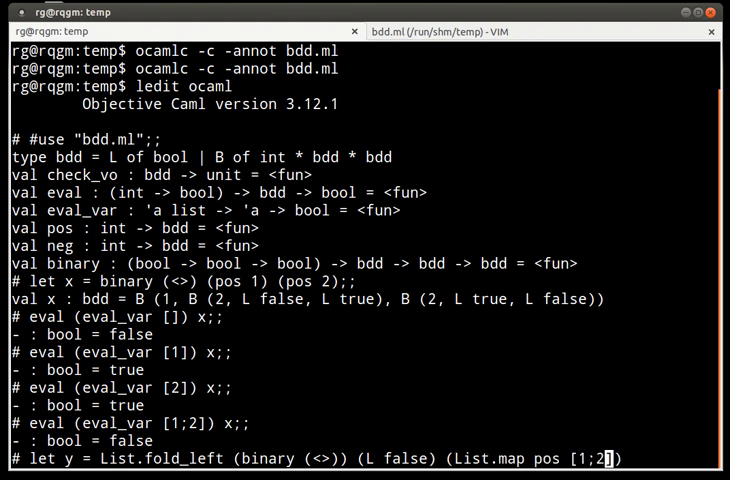
text(;;)
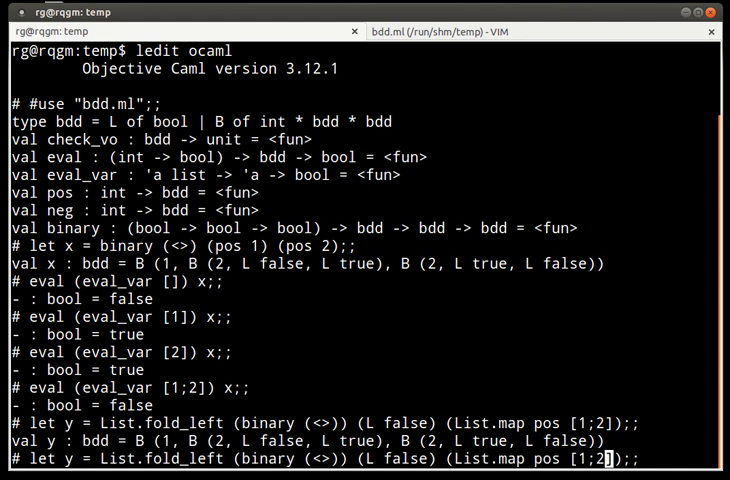
Step: Rerun the fold with the list extended to [1;2;3;4;5], giving a five-variable parity BDD
text(;3;4)
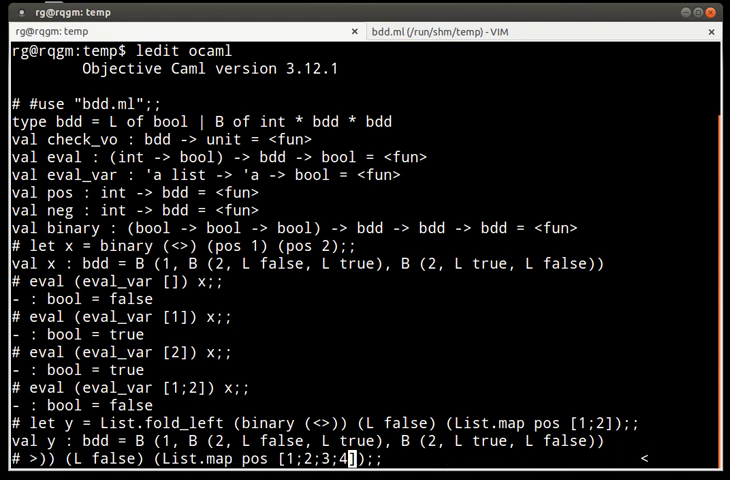
text(;5)
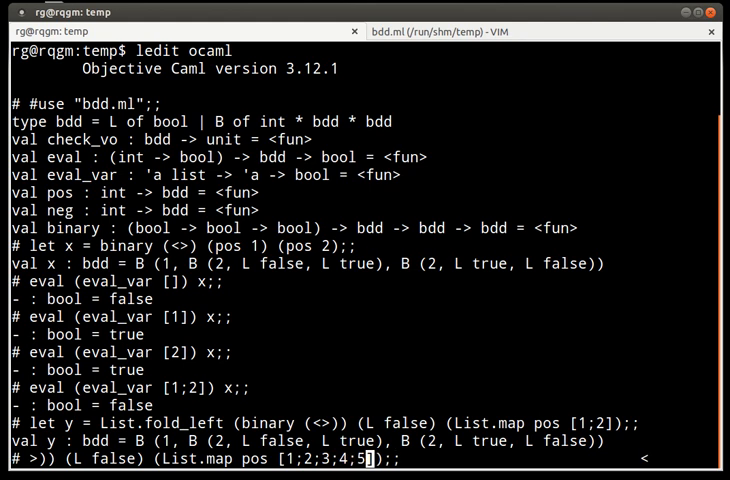
key(Return)
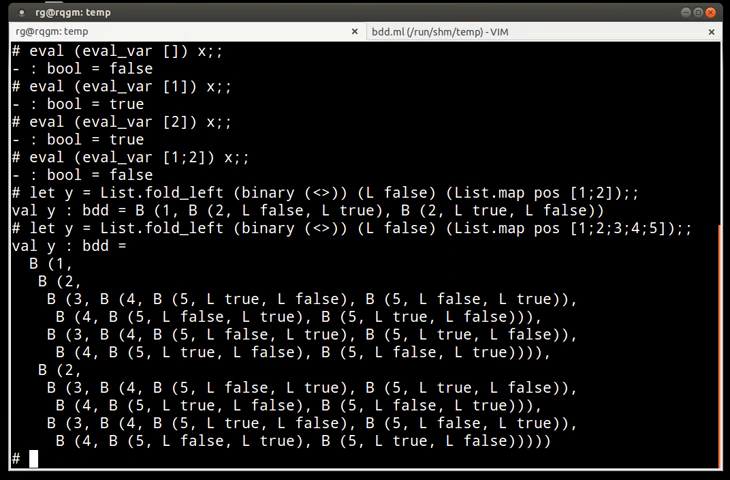
Step: Begin a new 'let' input beneath the printed five-variable BDD for y
text(l)
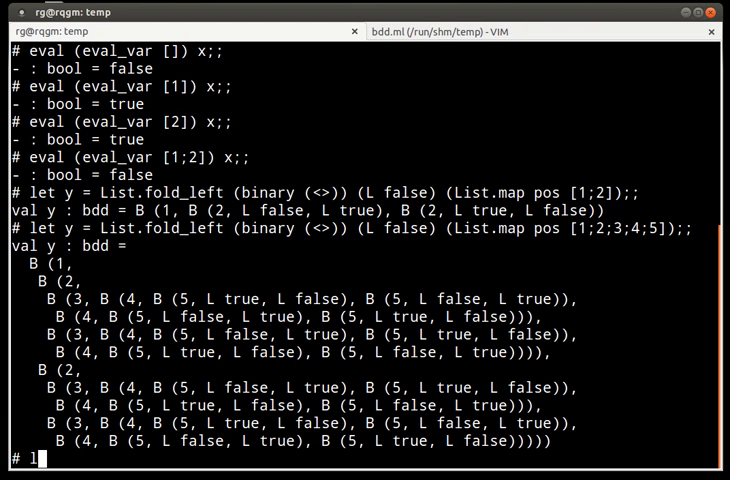
Step: Enter 'let z = binary (<>) y y;;' XORing y with itself, ready to submit
text(et z =)
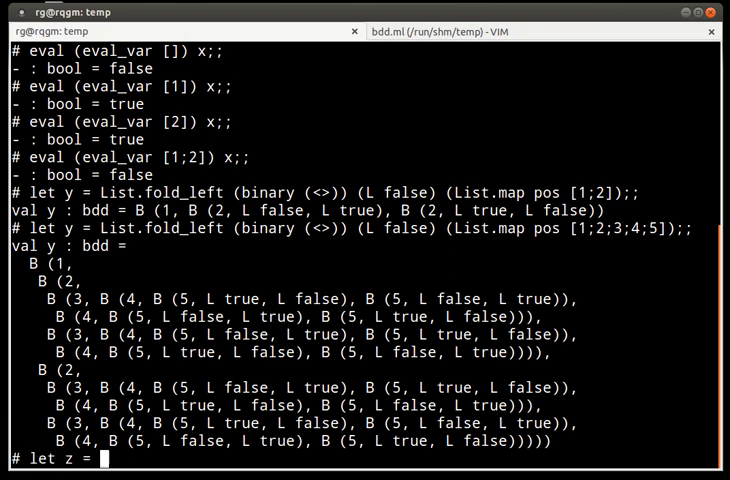
text(bina)
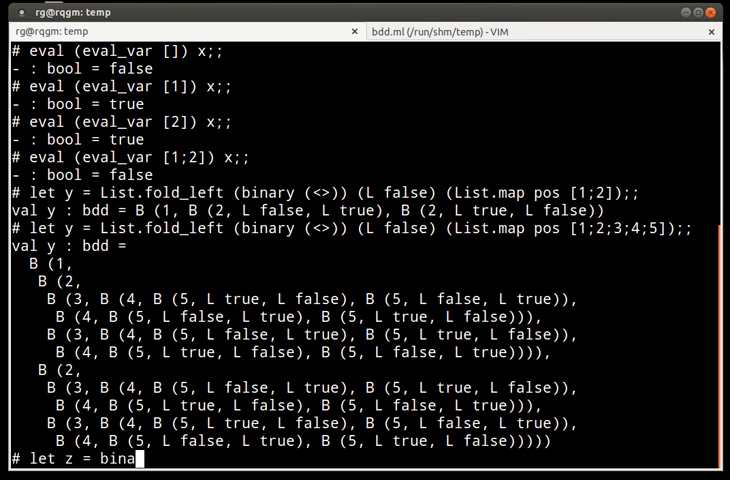
text(ry ()
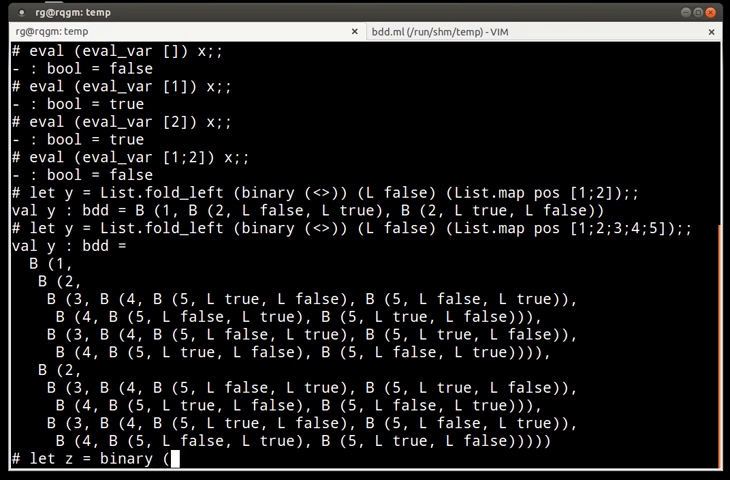
text(<>) y y)
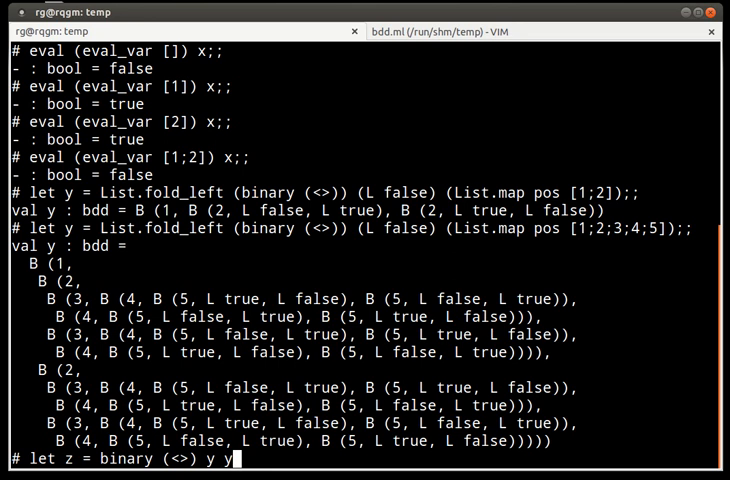
text(;;)
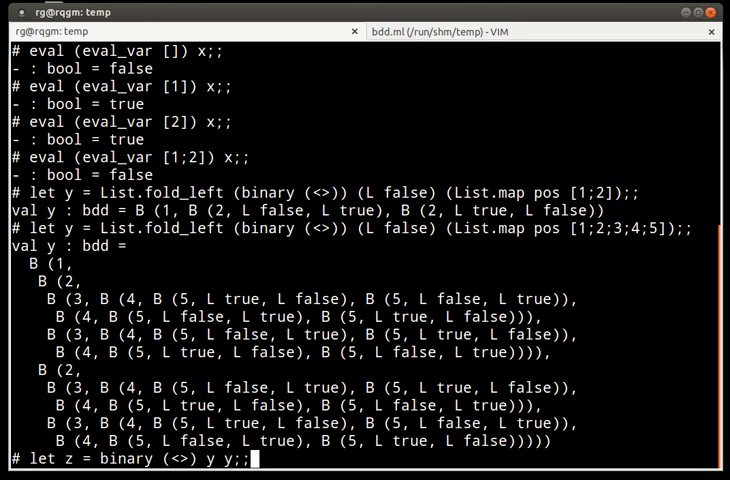